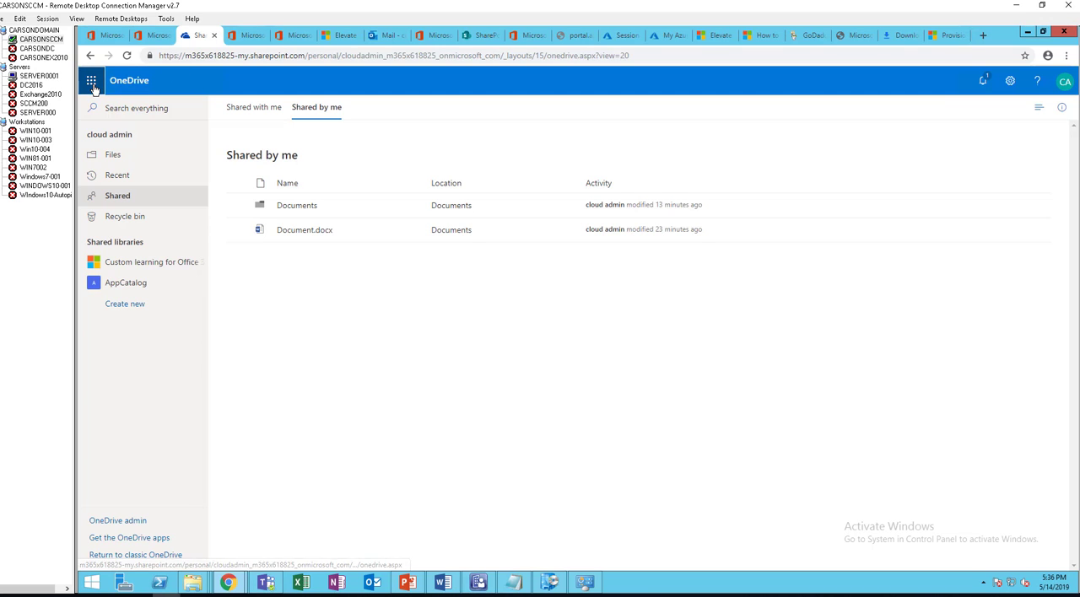
Switch from Shared by me to your own Files, showing the Desktop, Documents and Pictures folders.
left_click(91, 80)
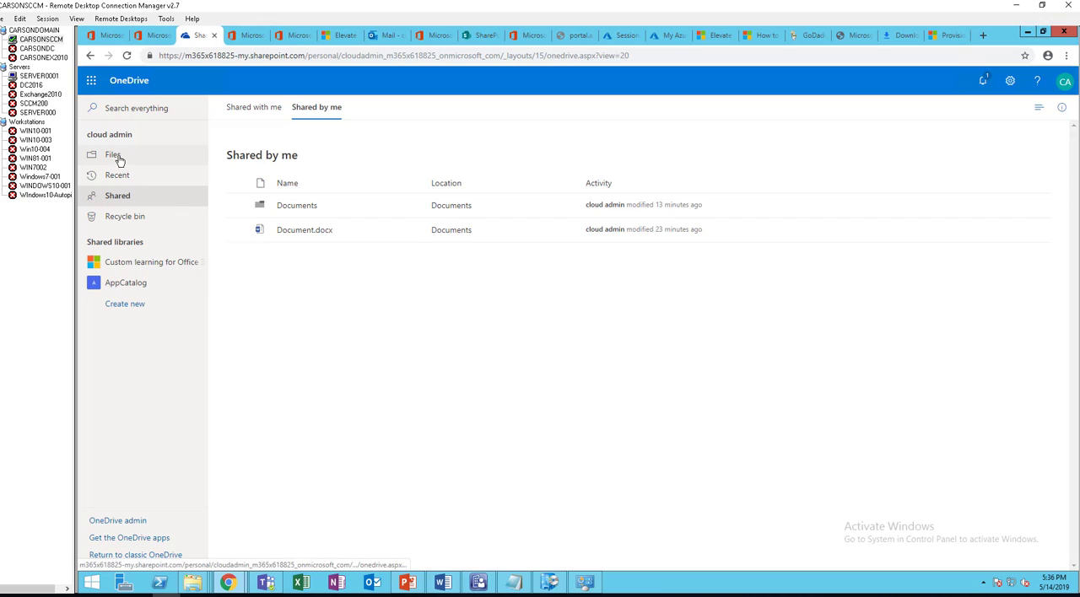
left_click(113, 155)
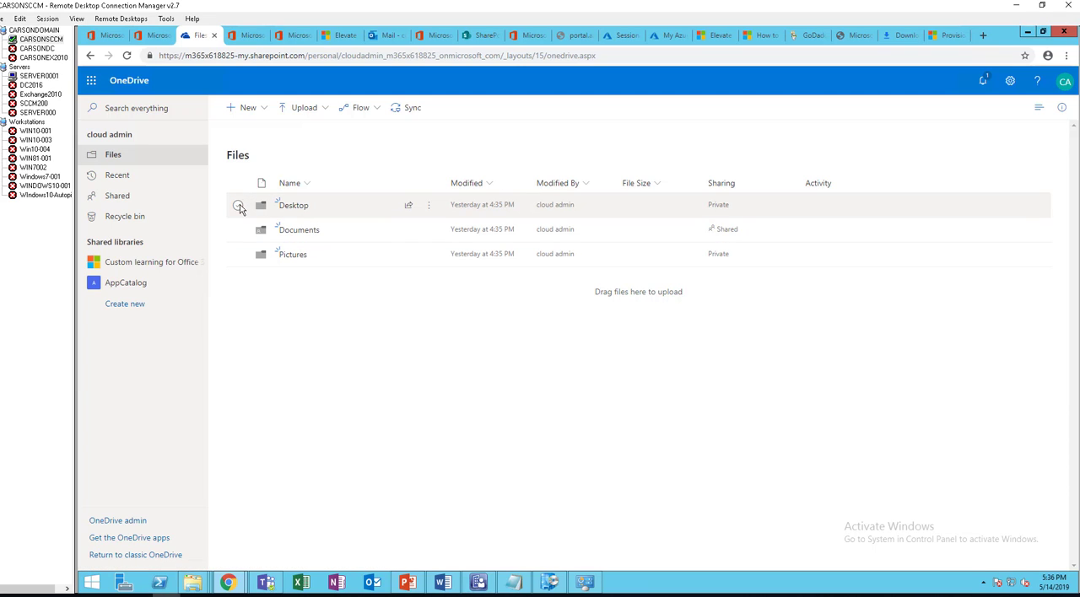
Select the Desktop folder and bring up its Send Link sharing form.
left_click(239, 205)
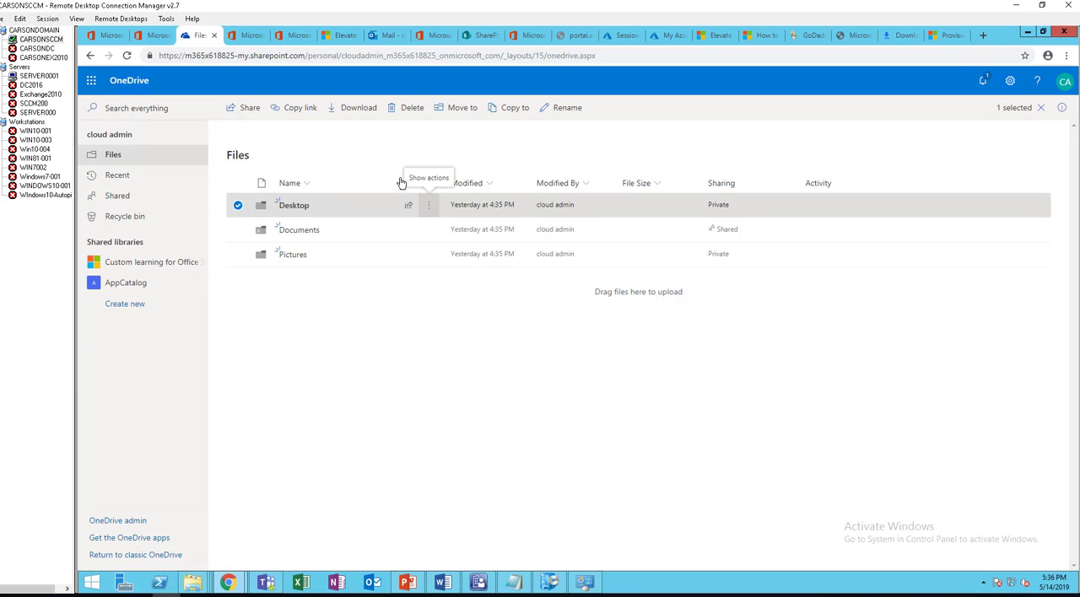
left_click(249, 107)
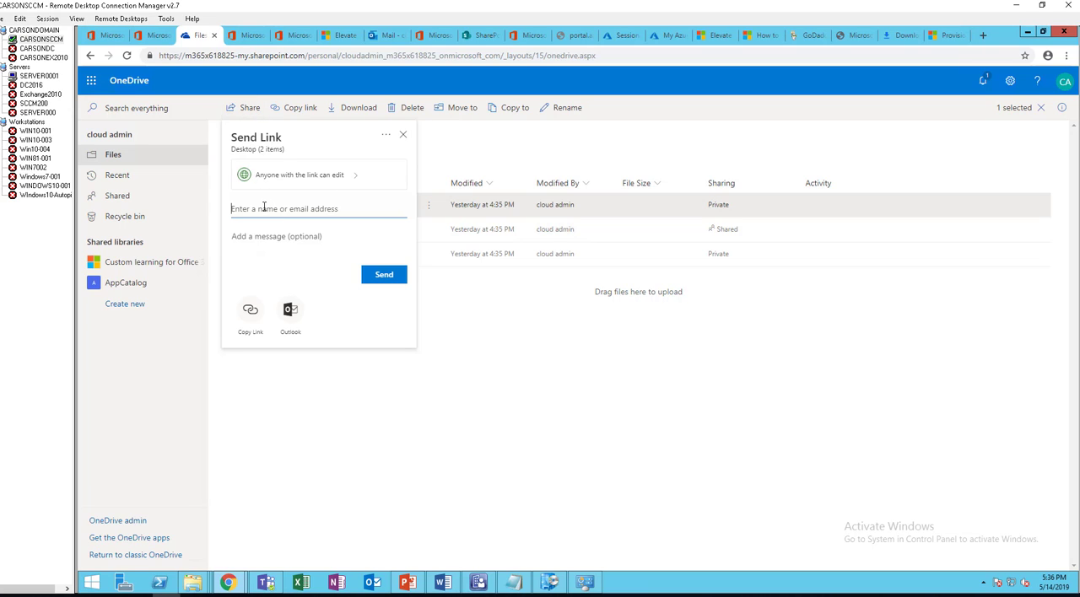
mouse_move(294, 198)
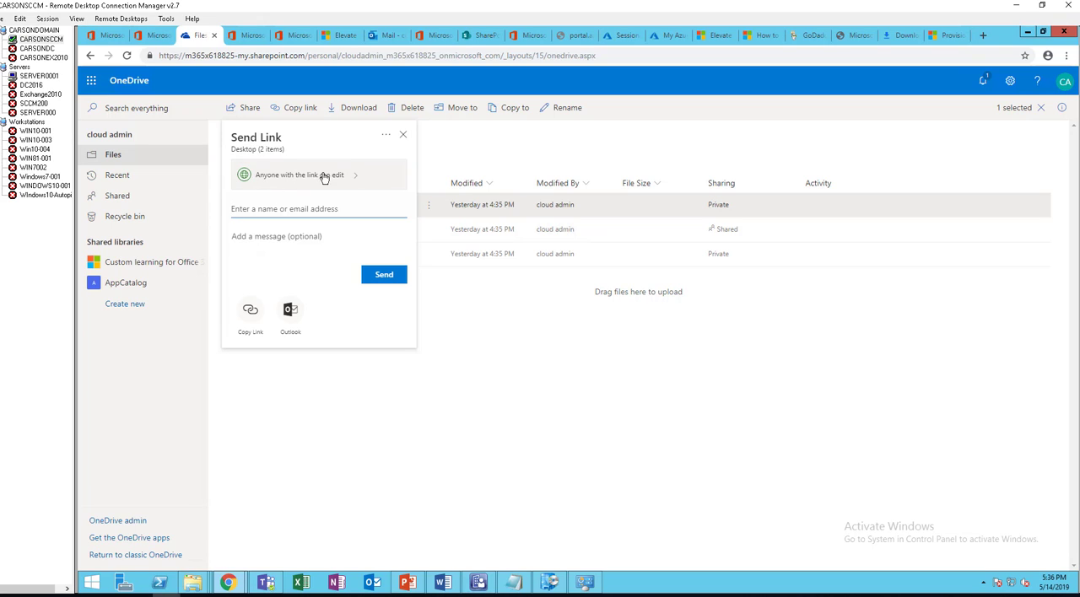
In the Desktop link settings, try Specific people, revert to Anyone, and untick Allow editing.
left_click(299, 175)
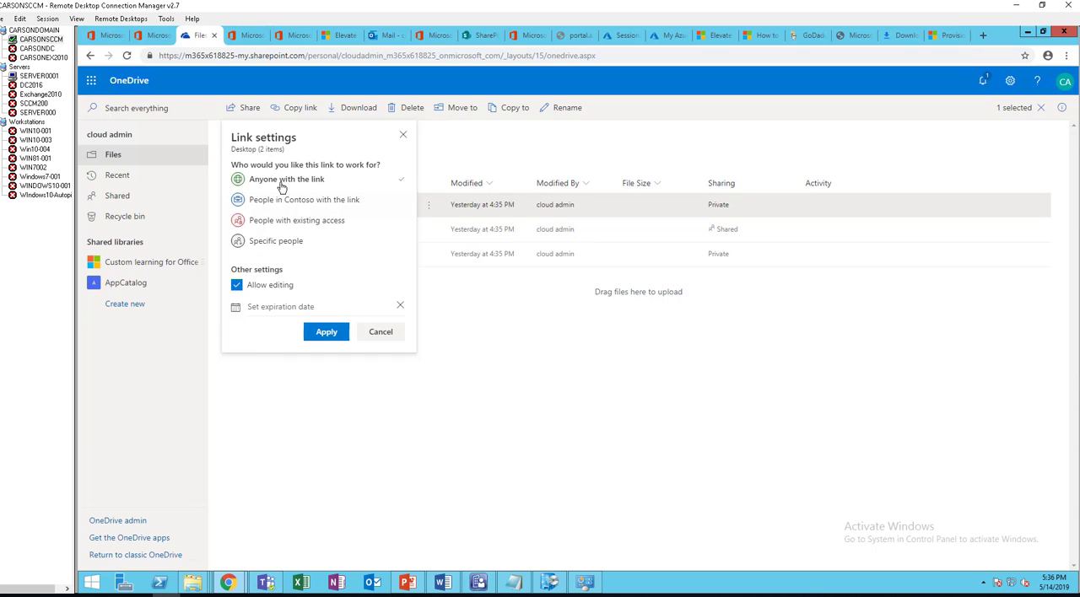
mouse_move(293, 179)
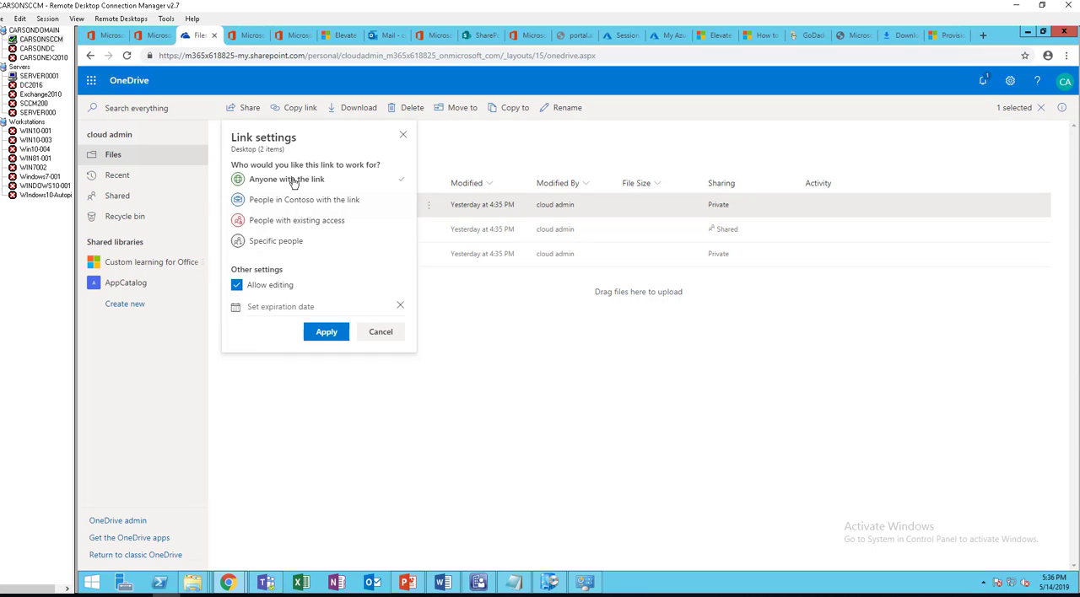
mouse_move(367, 163)
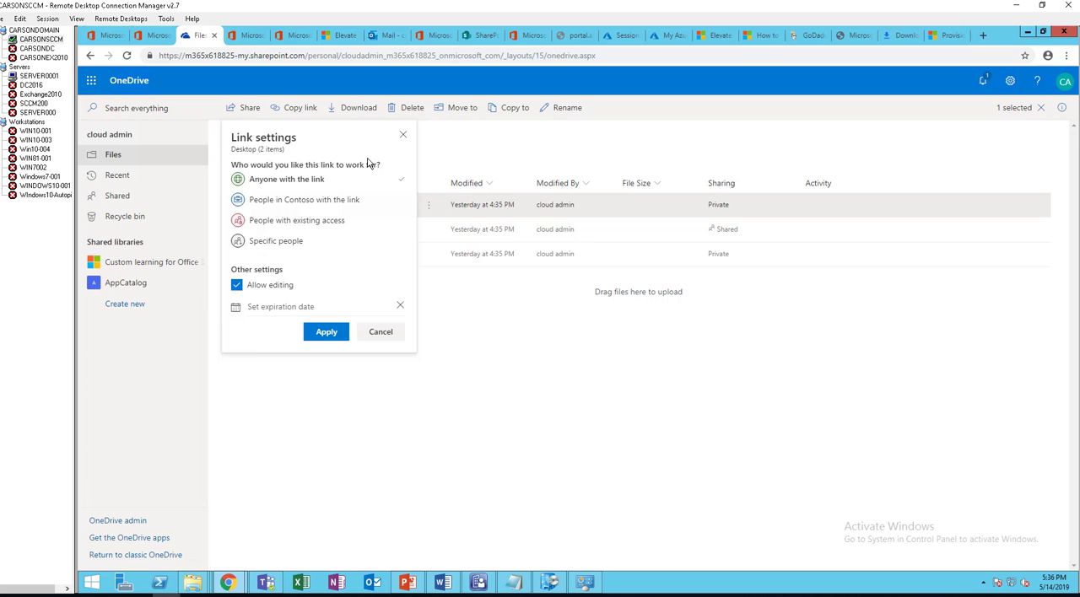
mouse_move(287, 218)
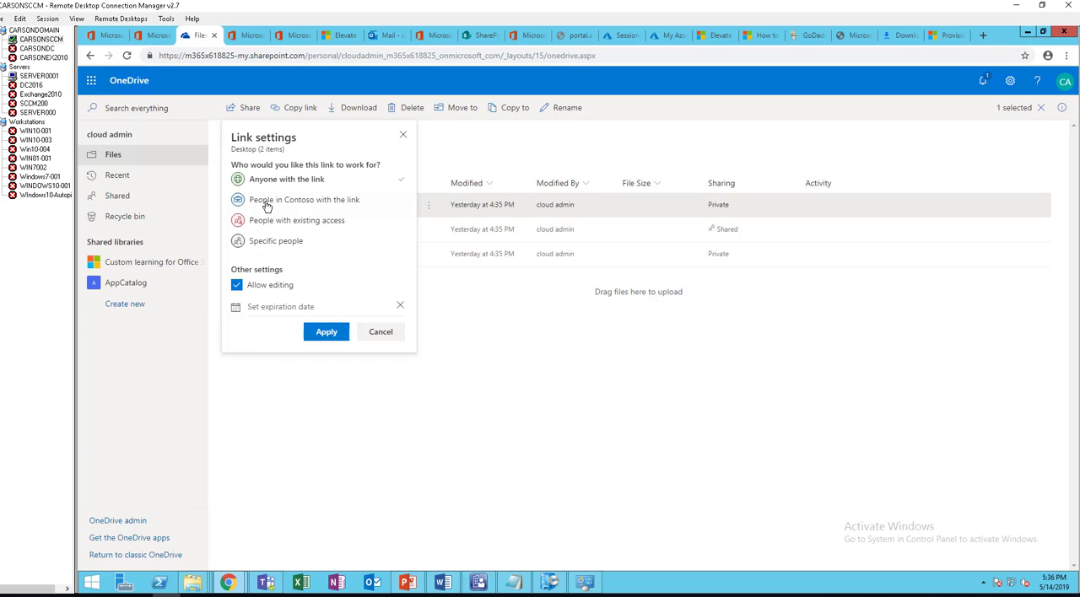
mouse_move(307, 206)
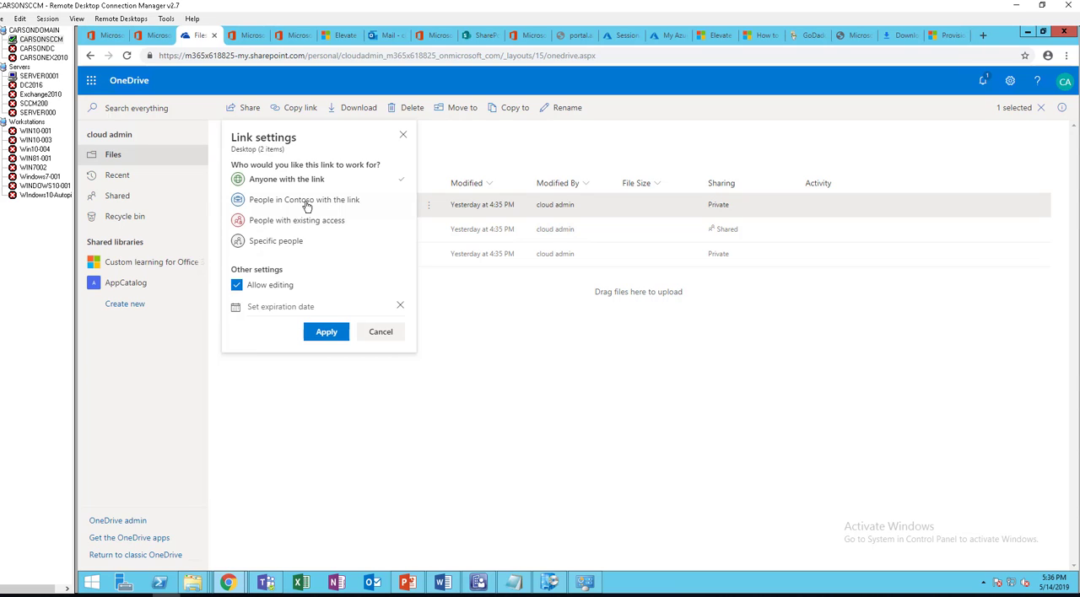
mouse_move(303, 226)
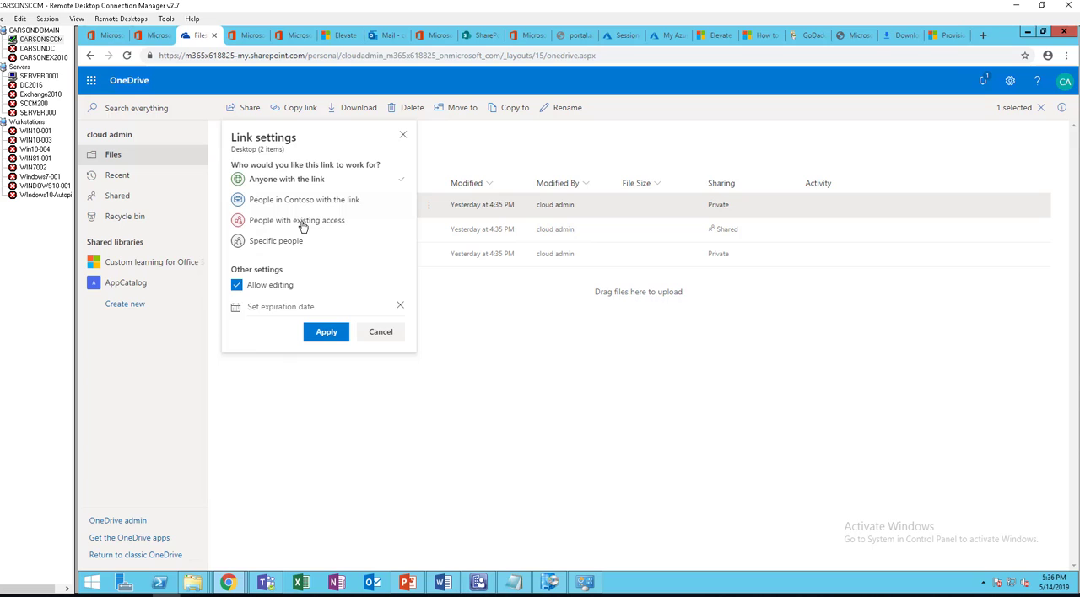
mouse_move(320, 237)
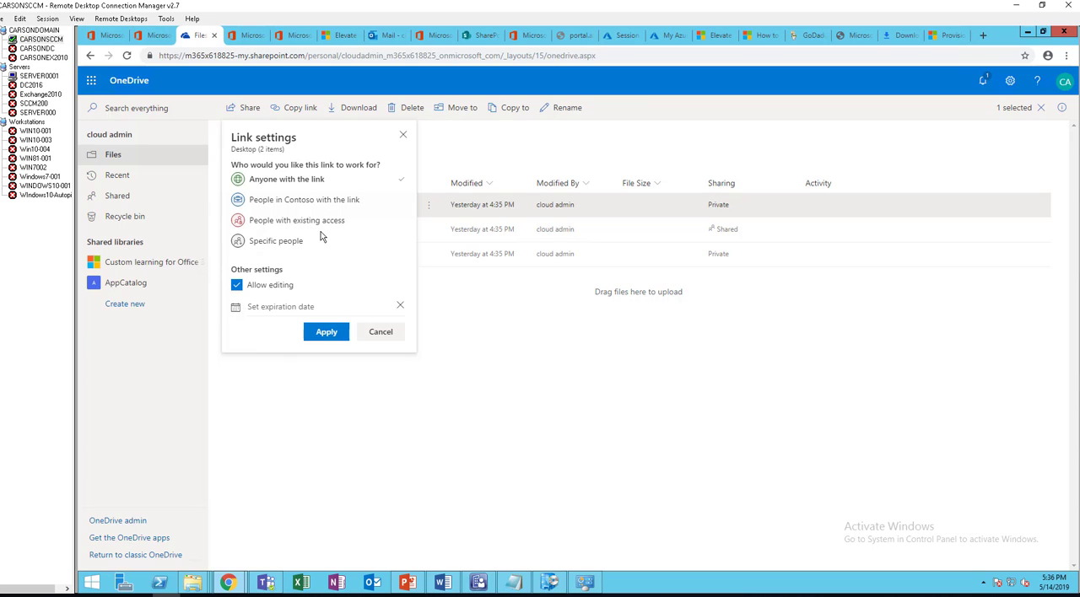
left_click(276, 240)
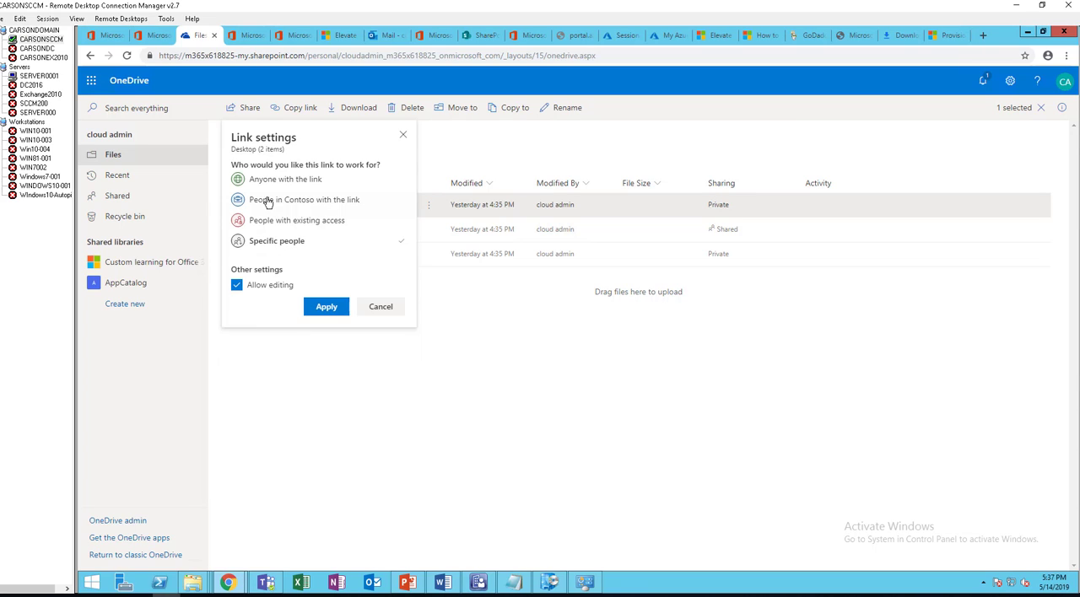
left_click(238, 179)
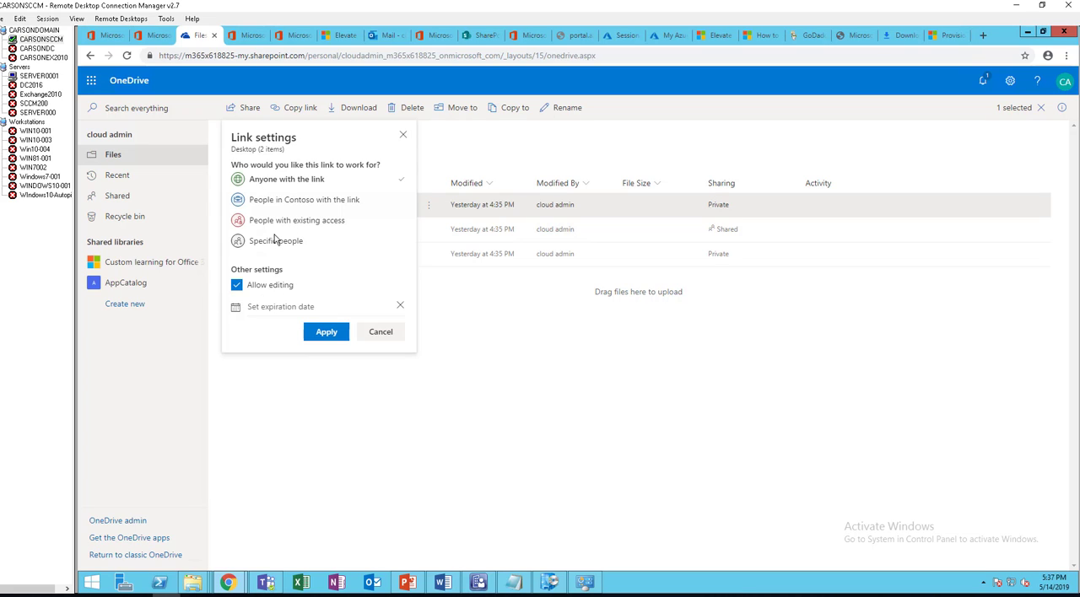
left_click(236, 285)
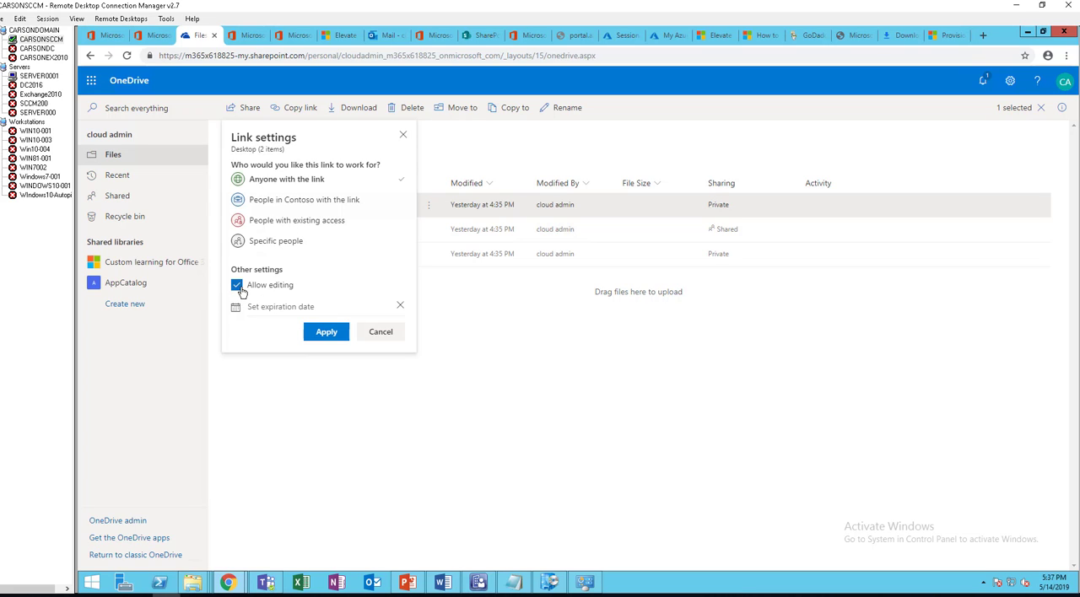
left_click(237, 284)
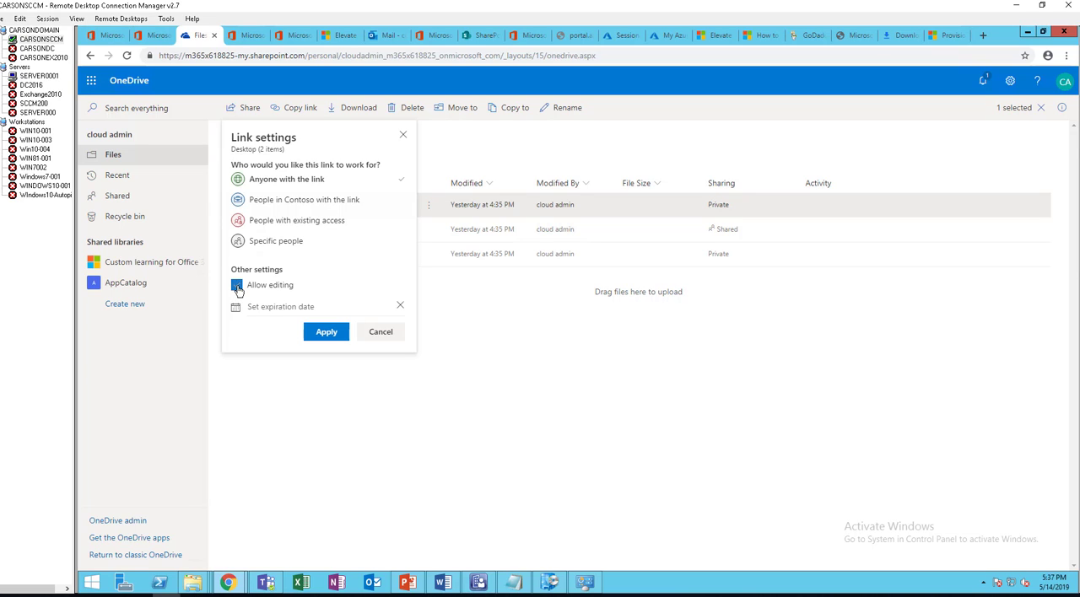
left_click(236, 285)
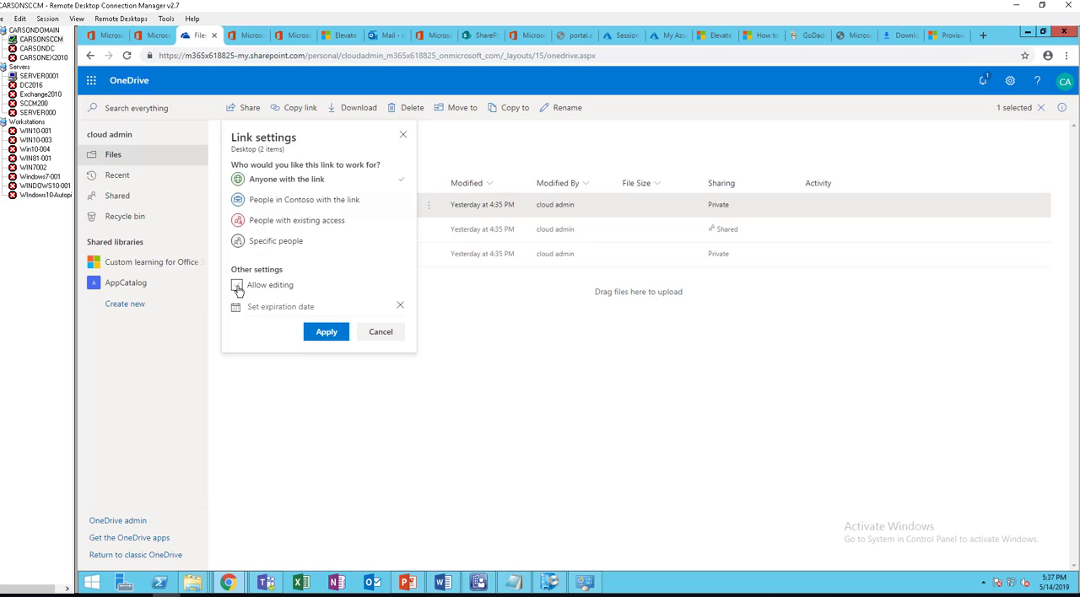
left_click(236, 285)
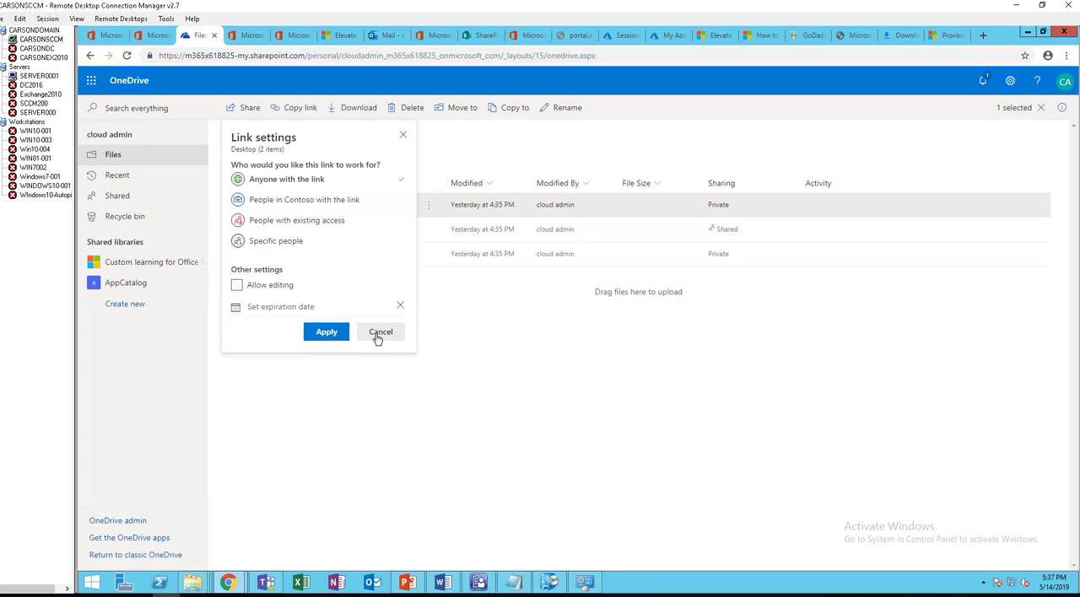
mouse_move(362, 285)
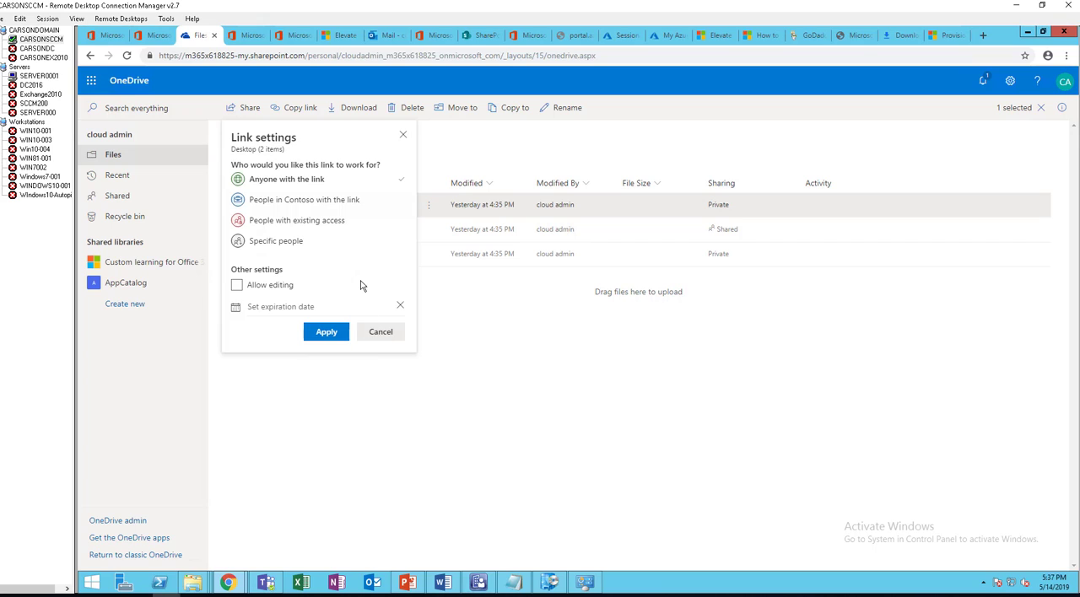
Discard the Desktop link settings, close sharing, and clear the Documents and Desktop selections.
left_click(326, 332)
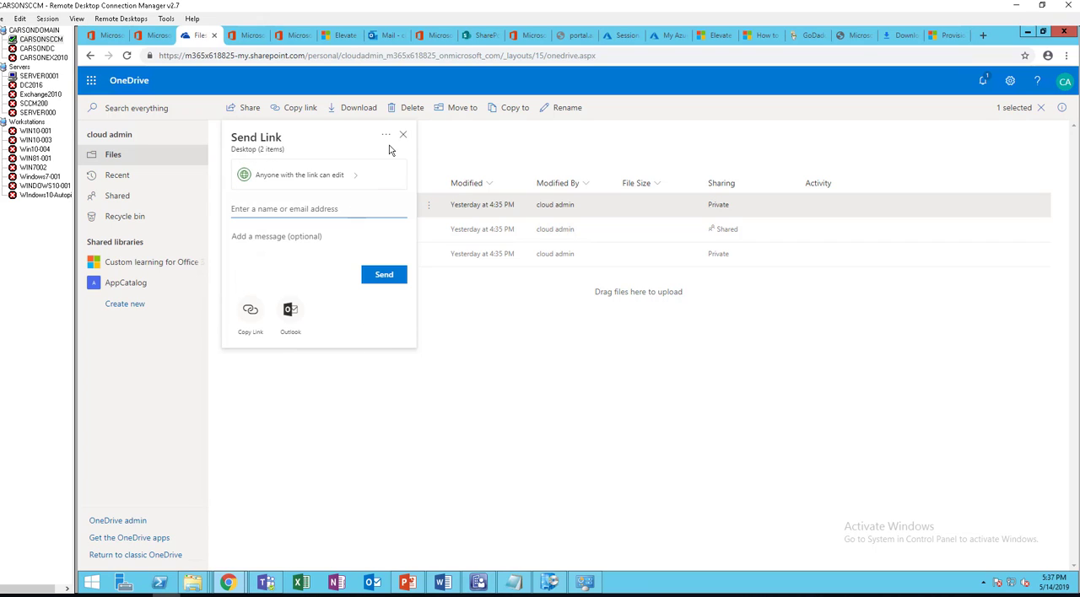
left_click(403, 134)
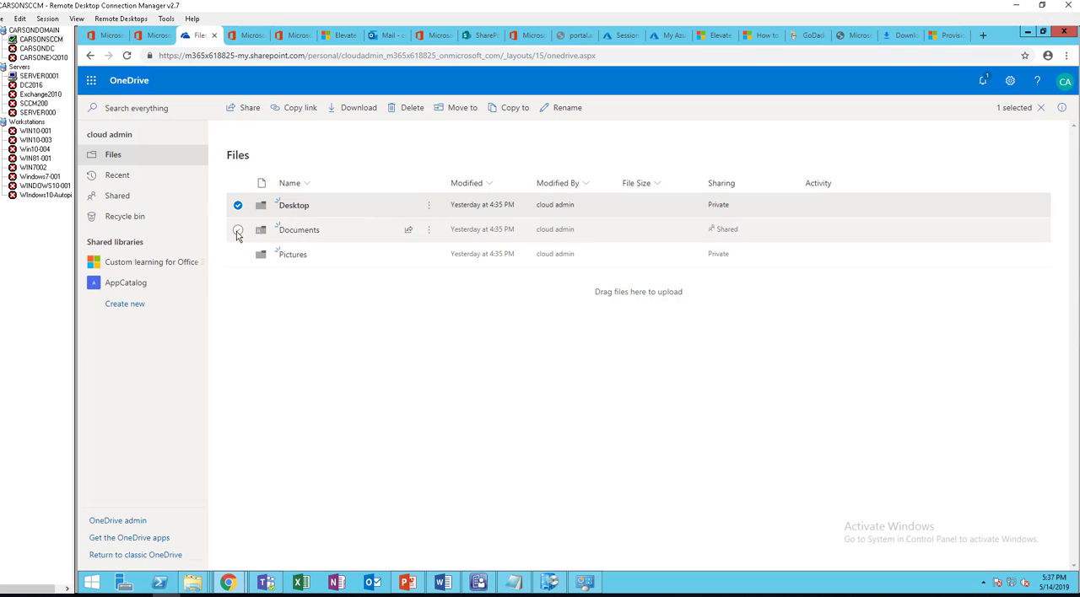
left_click(238, 230)
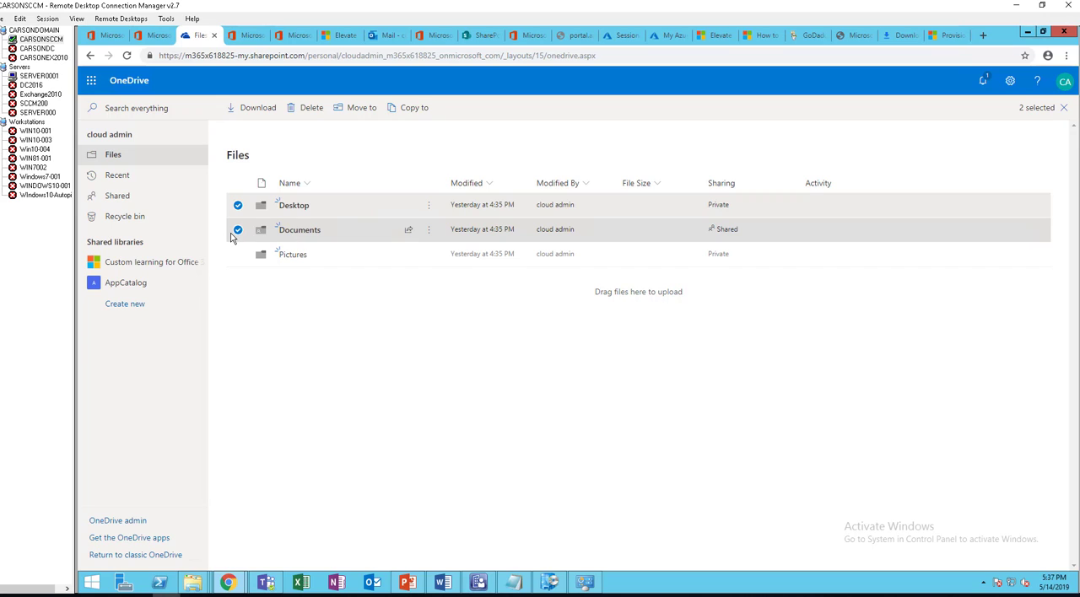
left_click(238, 230)
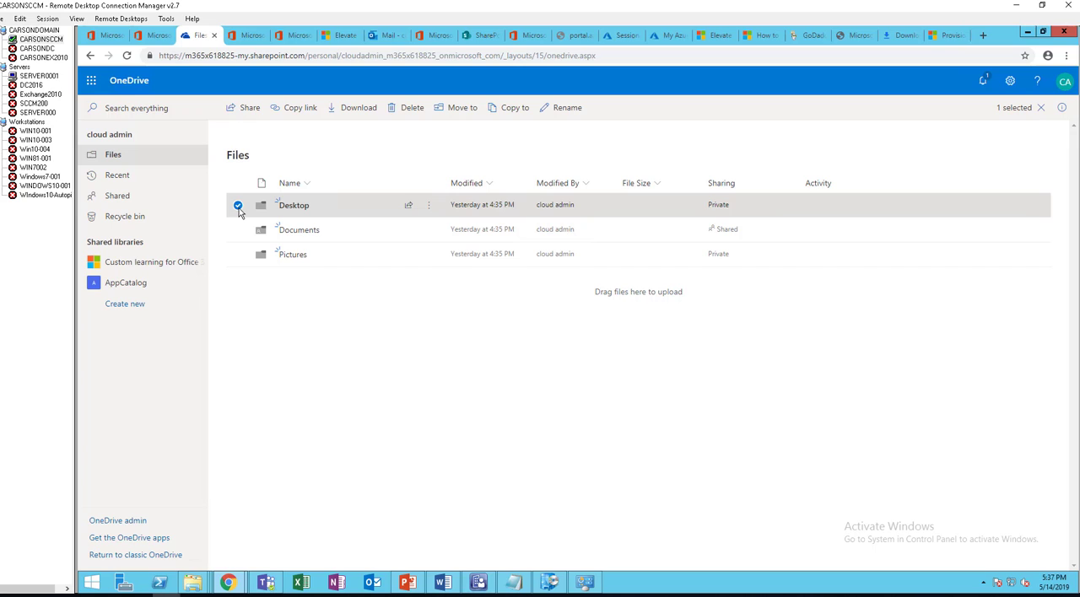
left_click(238, 205)
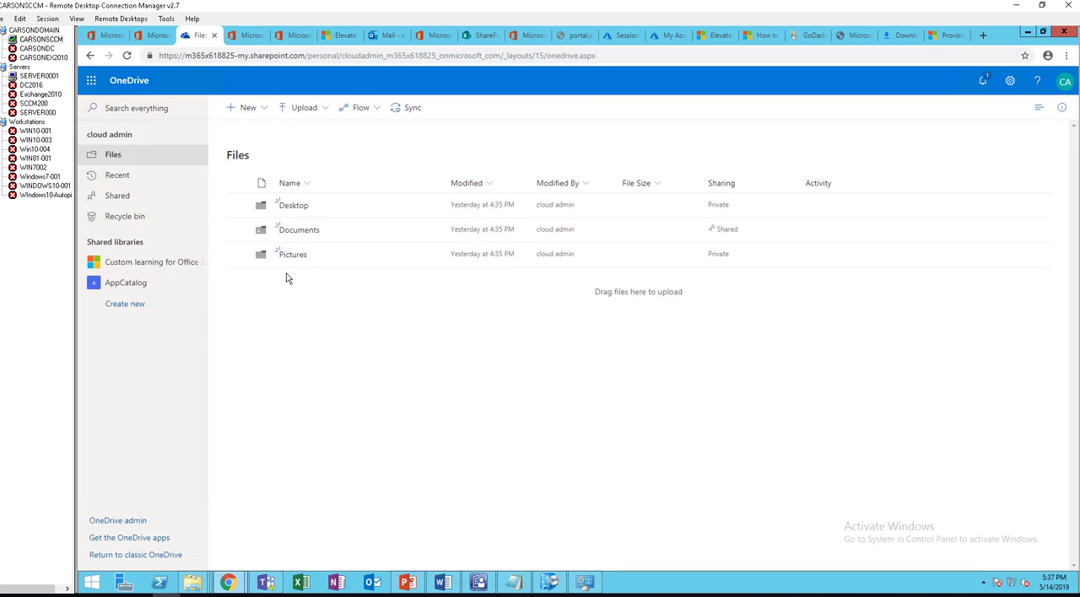
left_click(298, 229)
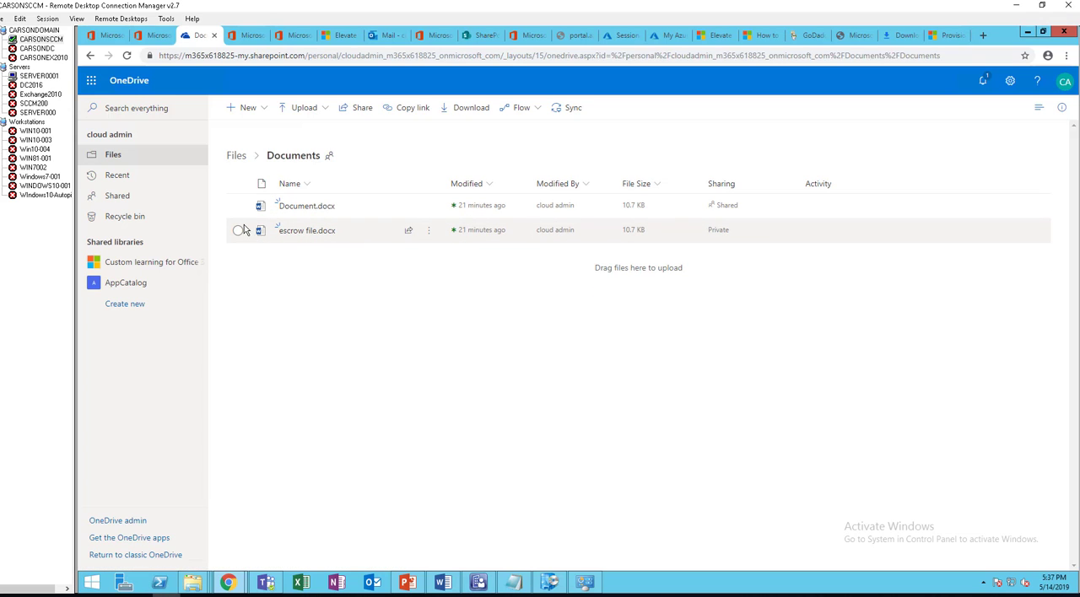
left_click(238, 230)
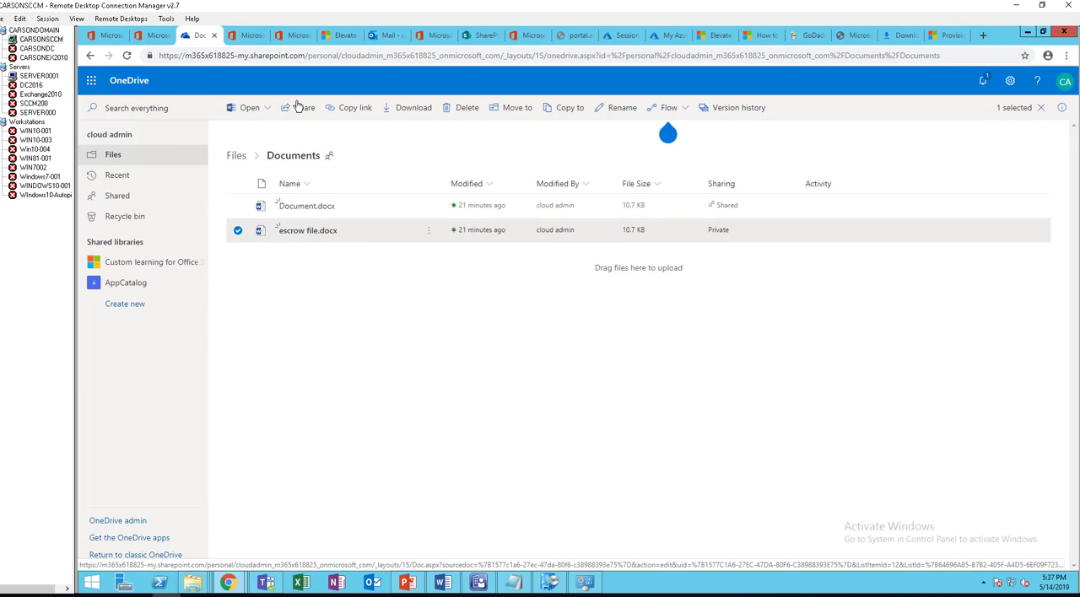
mouse_move(305, 107)
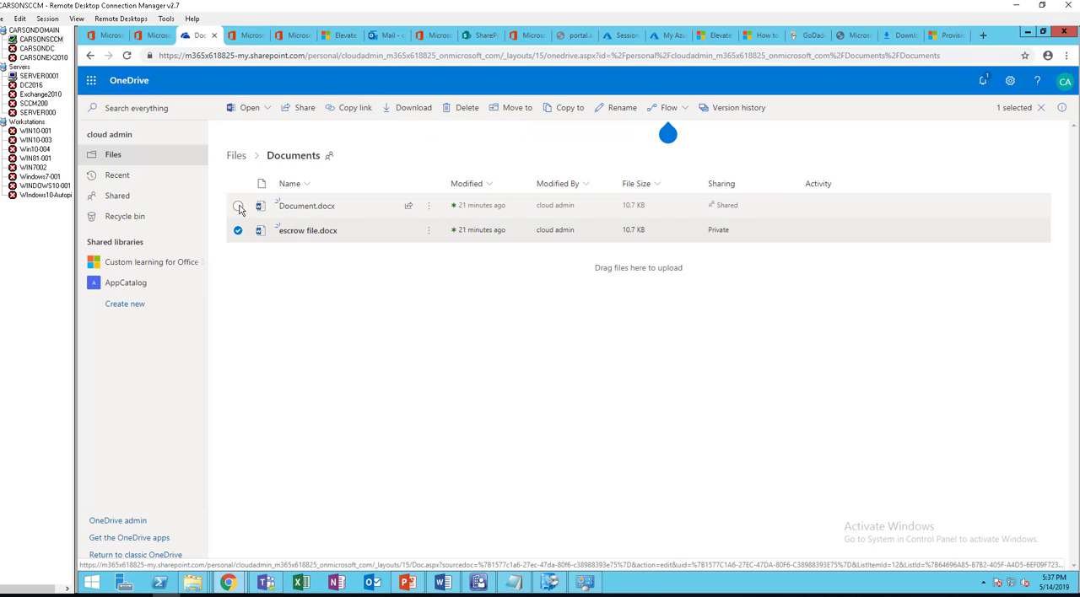
left_click(238, 205)
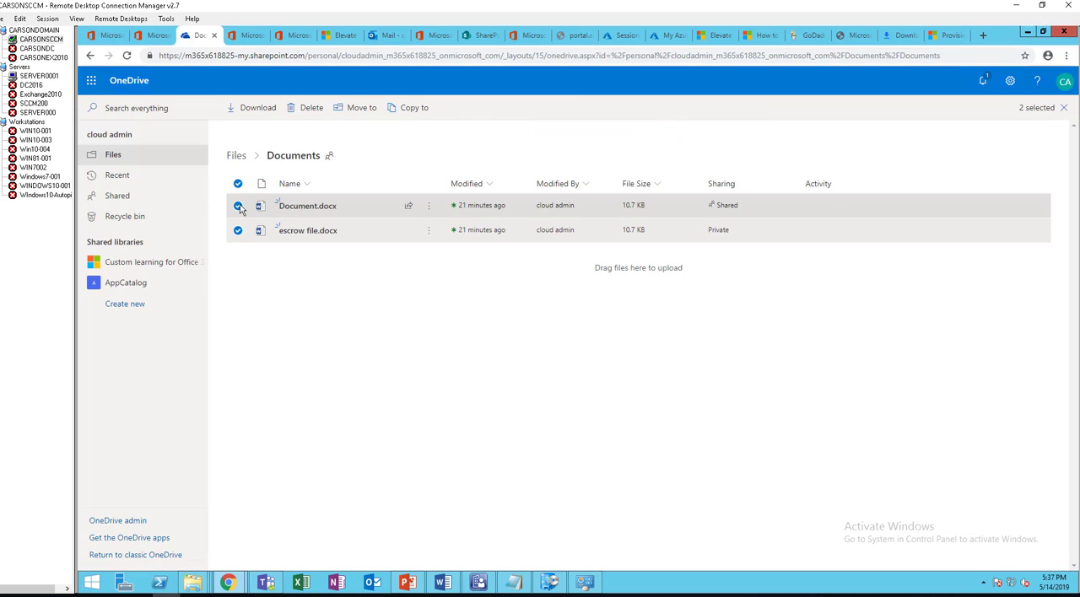
left_click(239, 205)
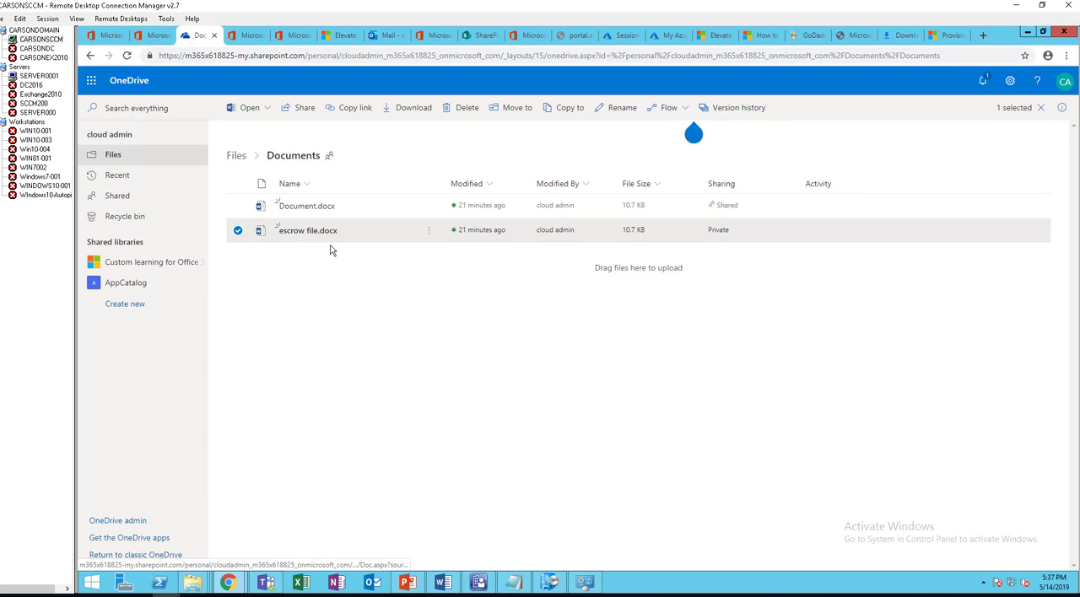
mouse_move(304, 107)
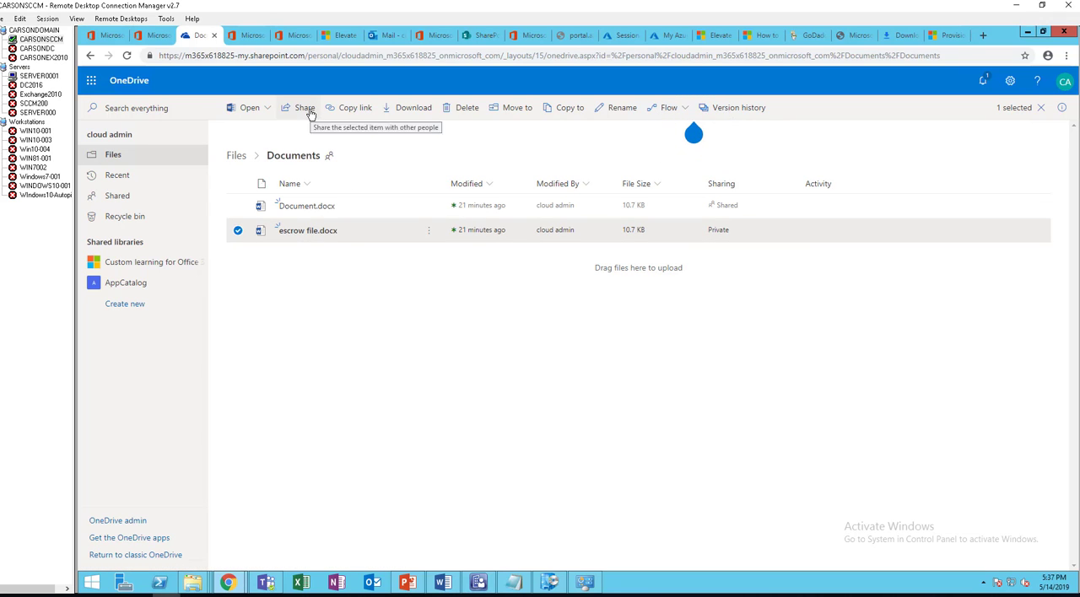
Email an editable escrow file.docx link to the suggested Gmail contact and dismiss the confirmation.
left_click(305, 107)
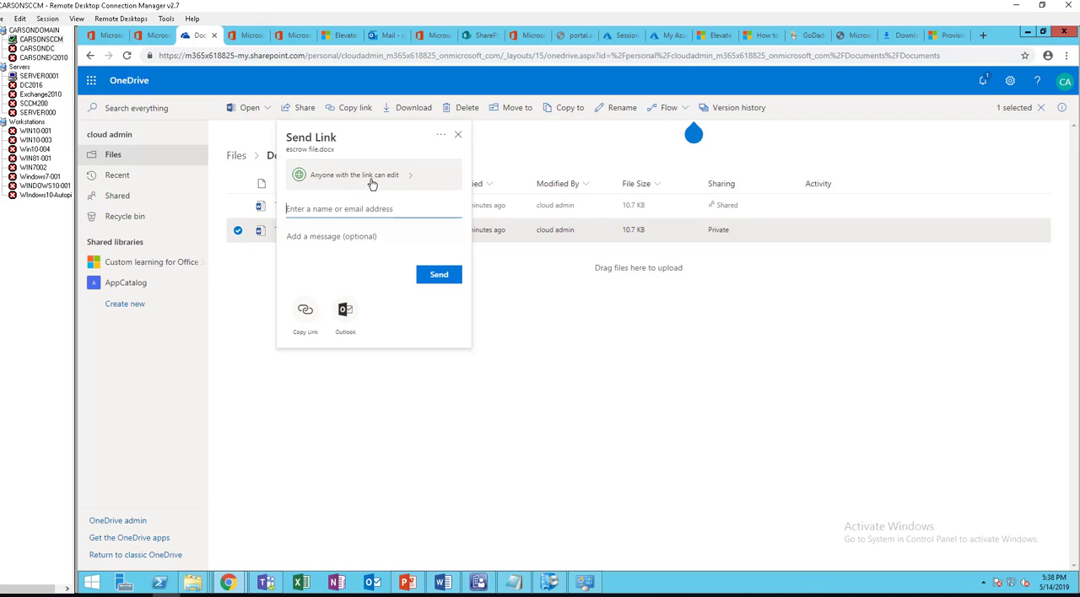
left_click(354, 175)
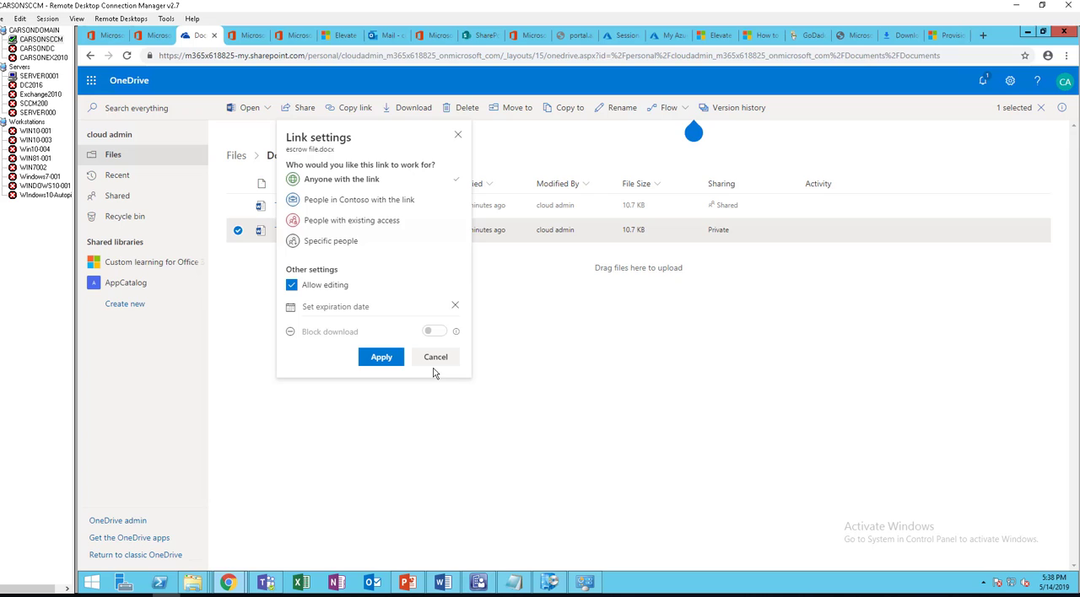
left_click(381, 356)
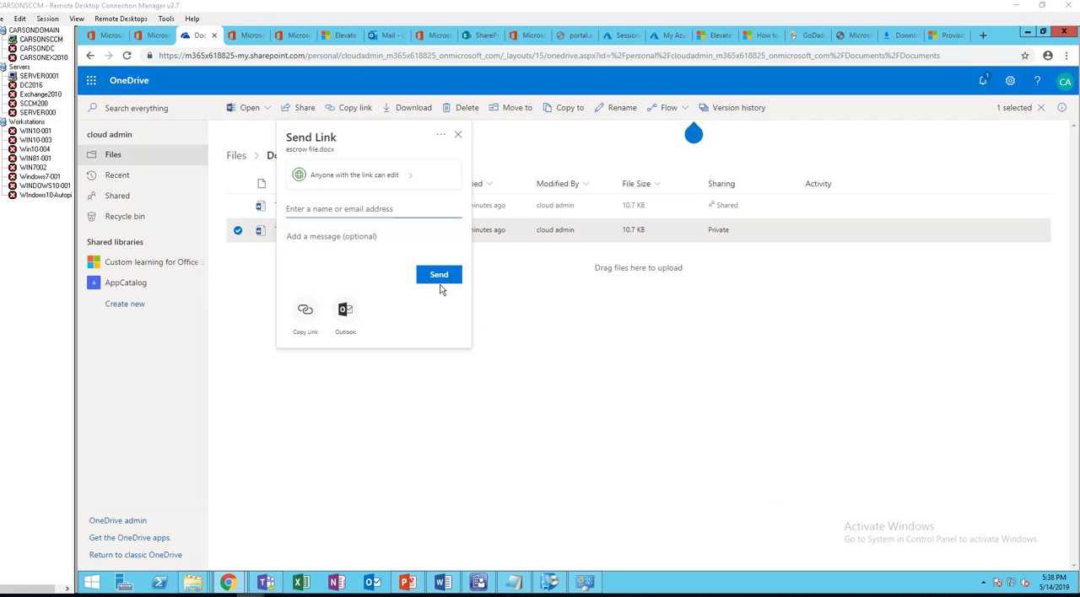
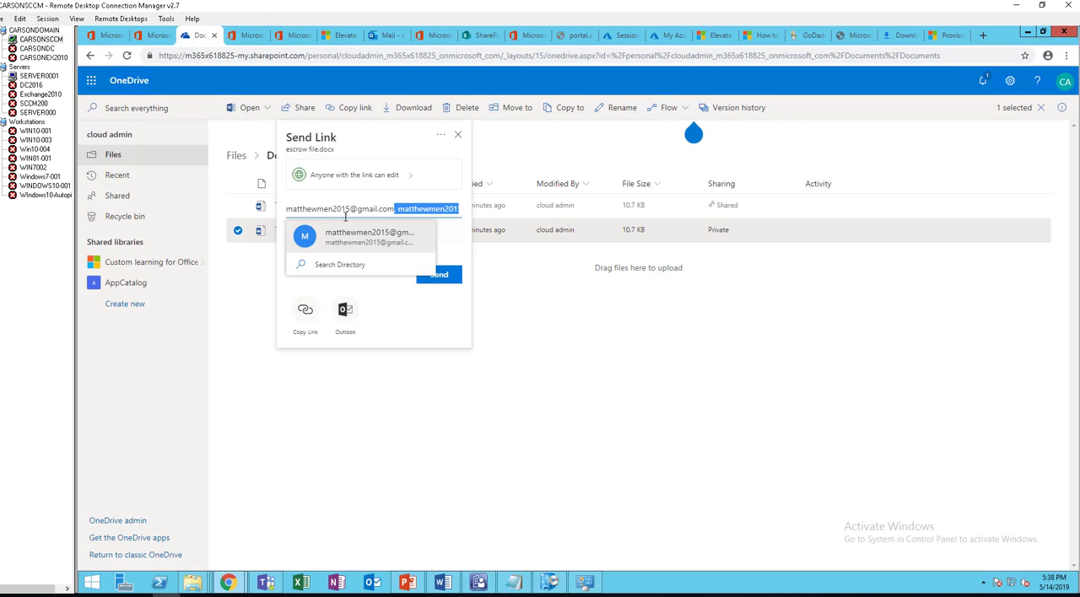
left_click(369, 236)
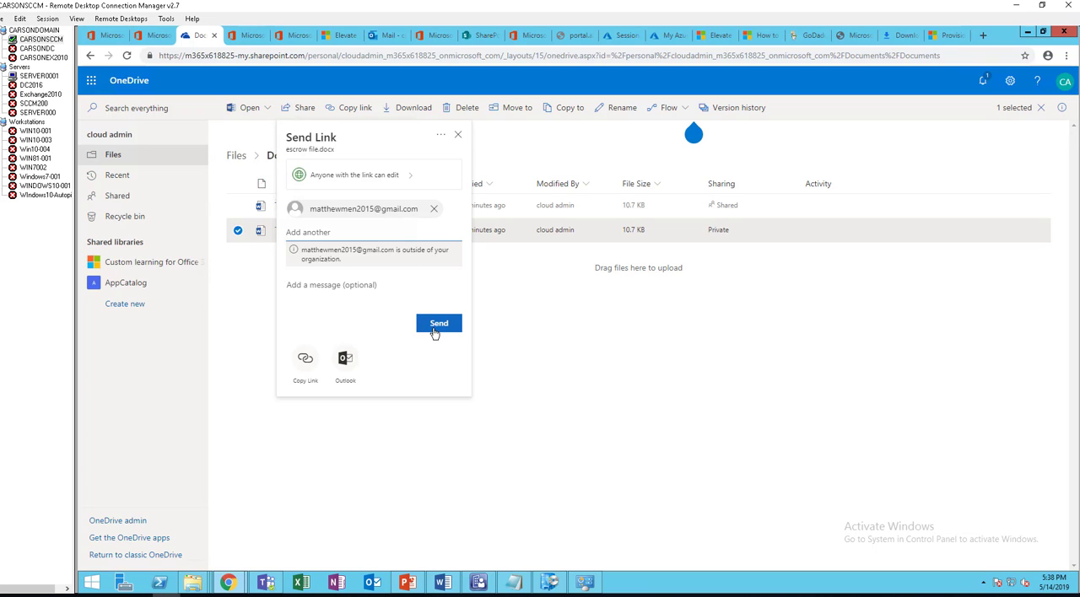
left_click(438, 323)
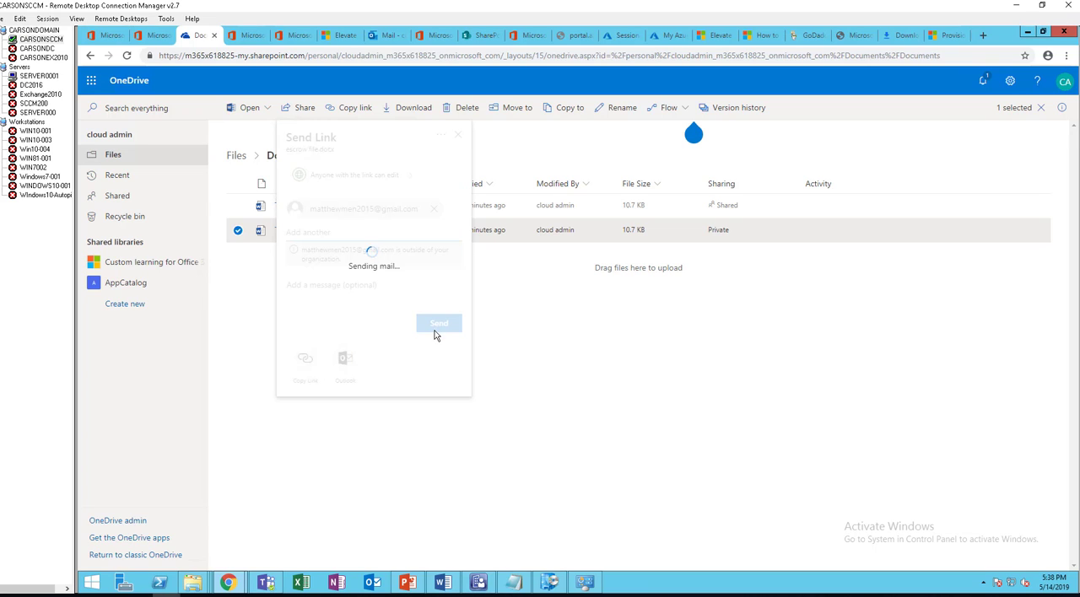
left_click(438, 323)
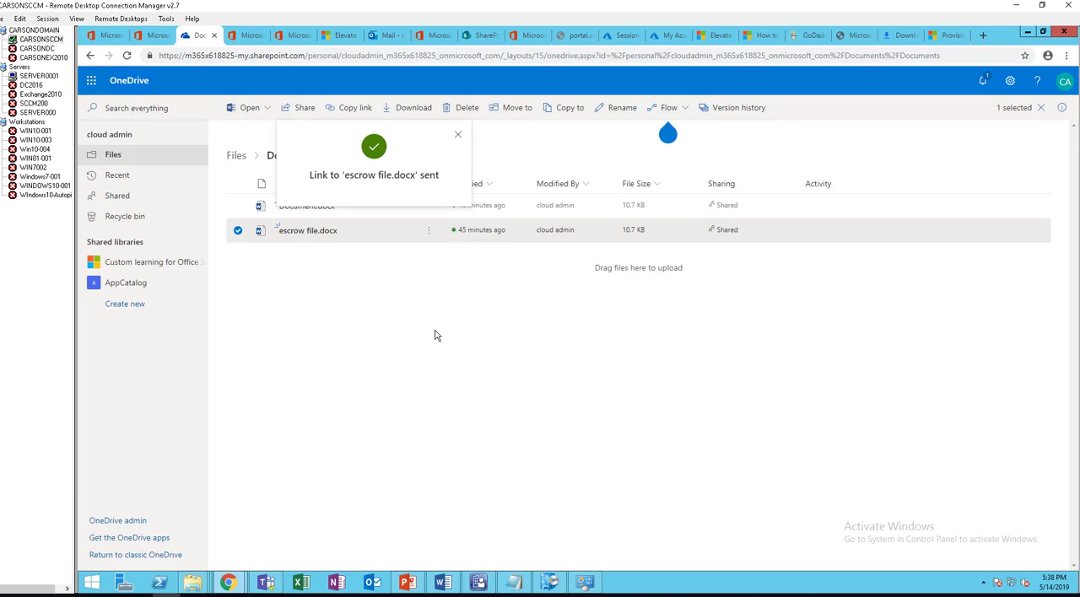
mouse_move(459, 139)
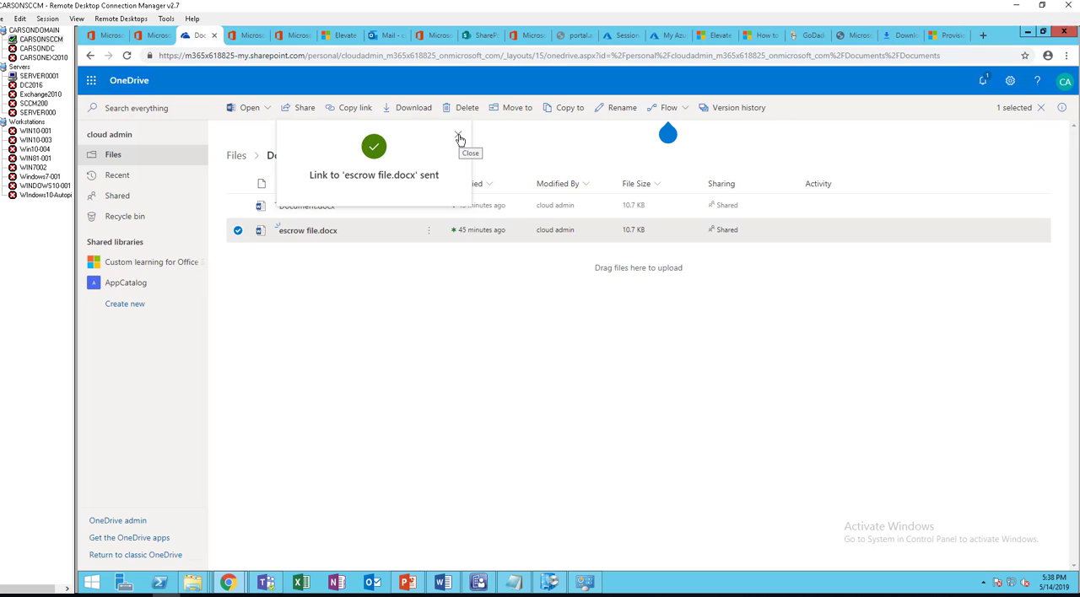
left_click(459, 135)
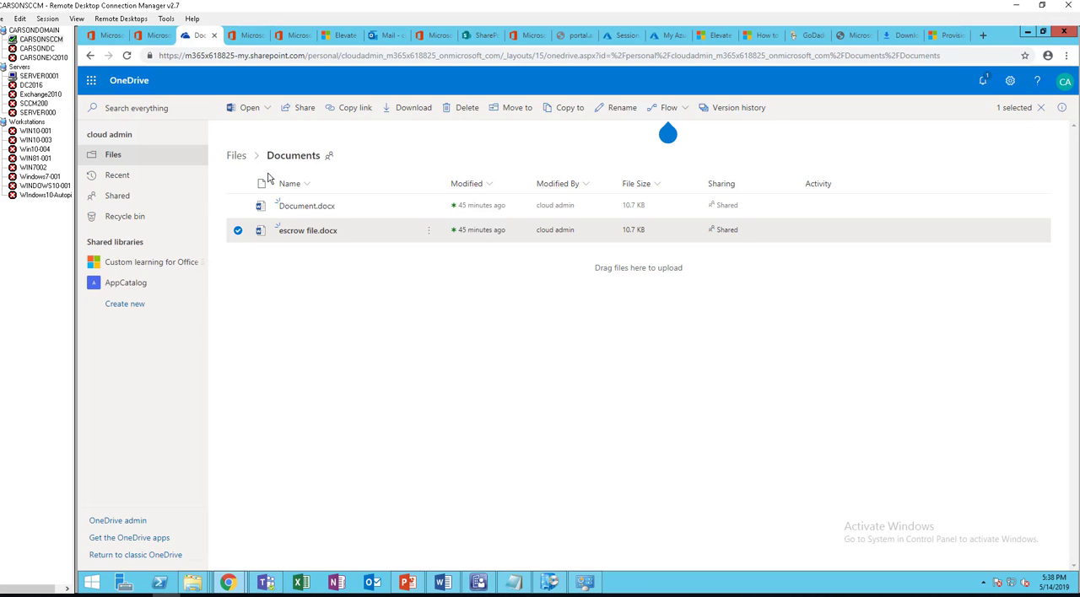
left_click(236, 156)
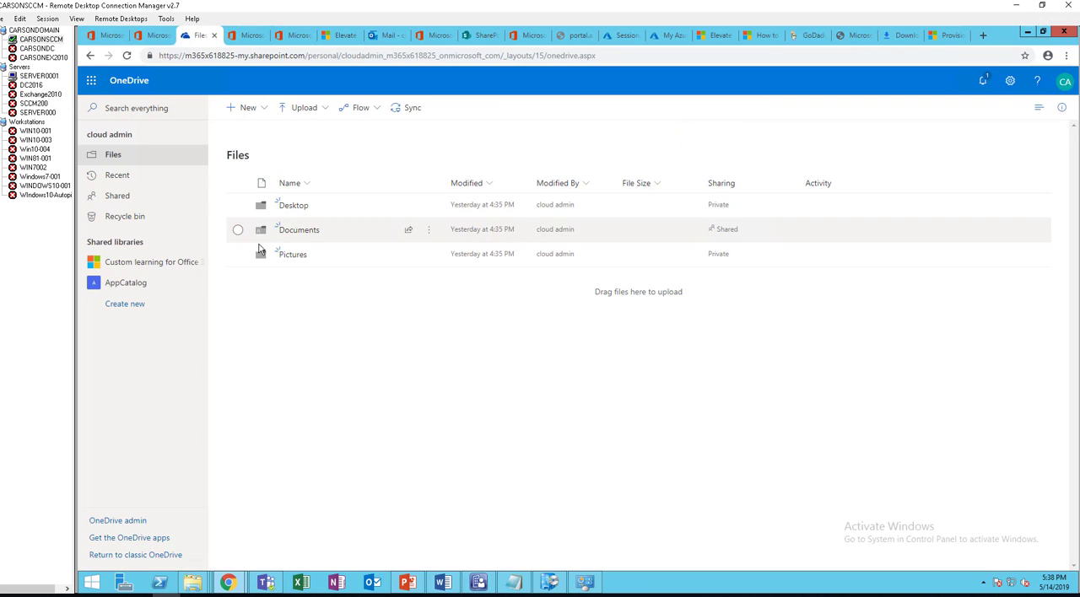
left_click(238, 229)
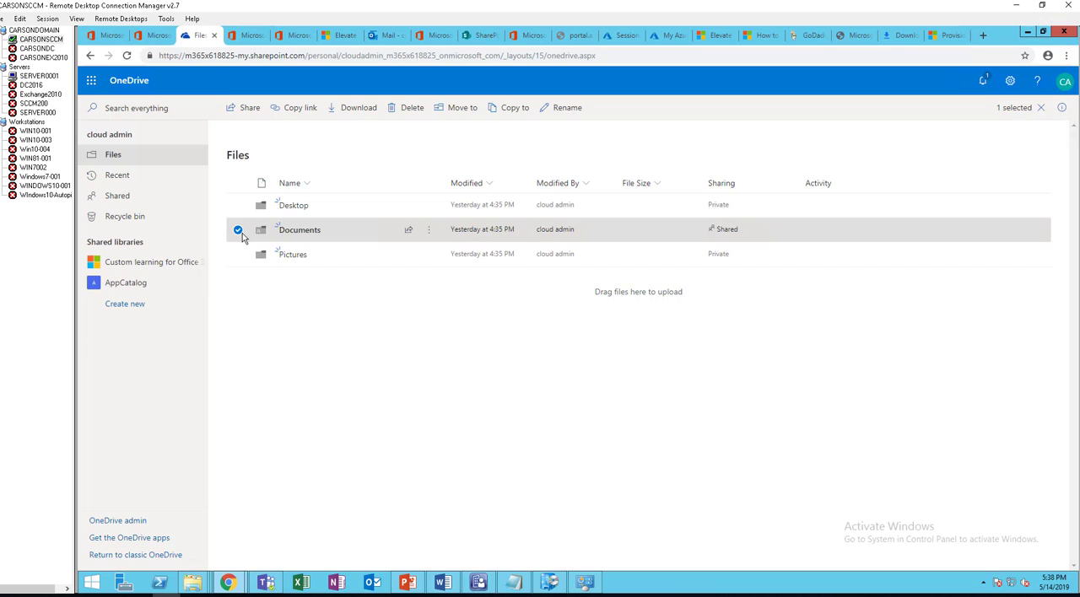
left_click(249, 108)
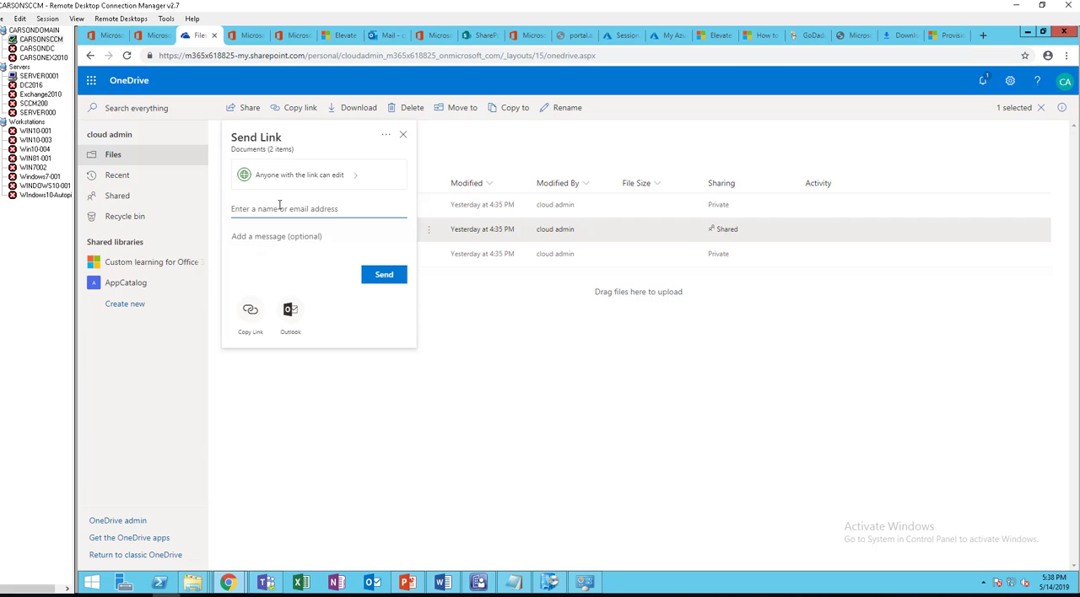
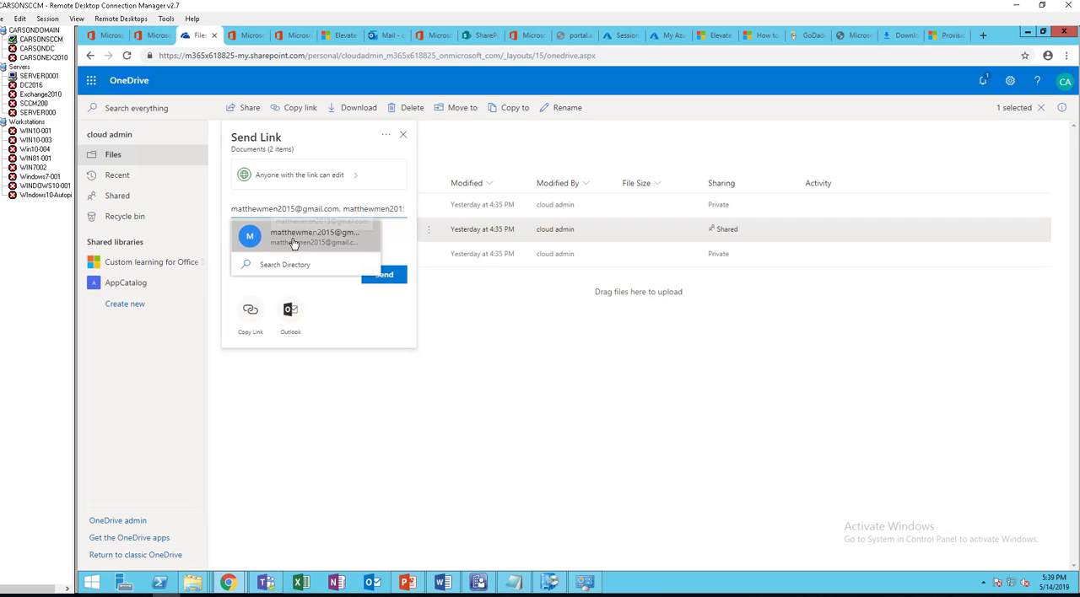
left_click(314, 236)
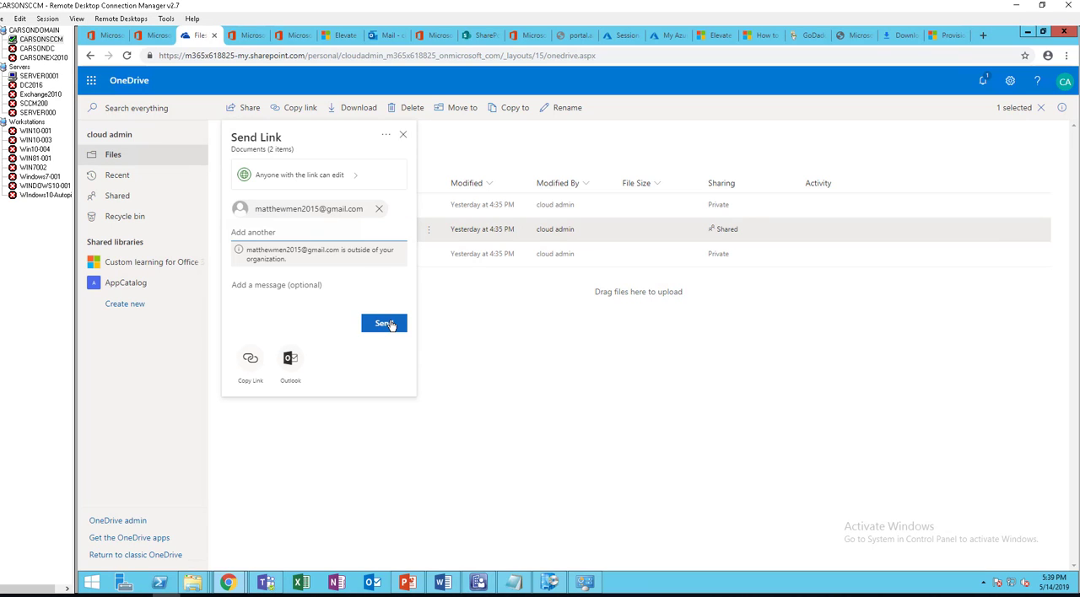
left_click(384, 323)
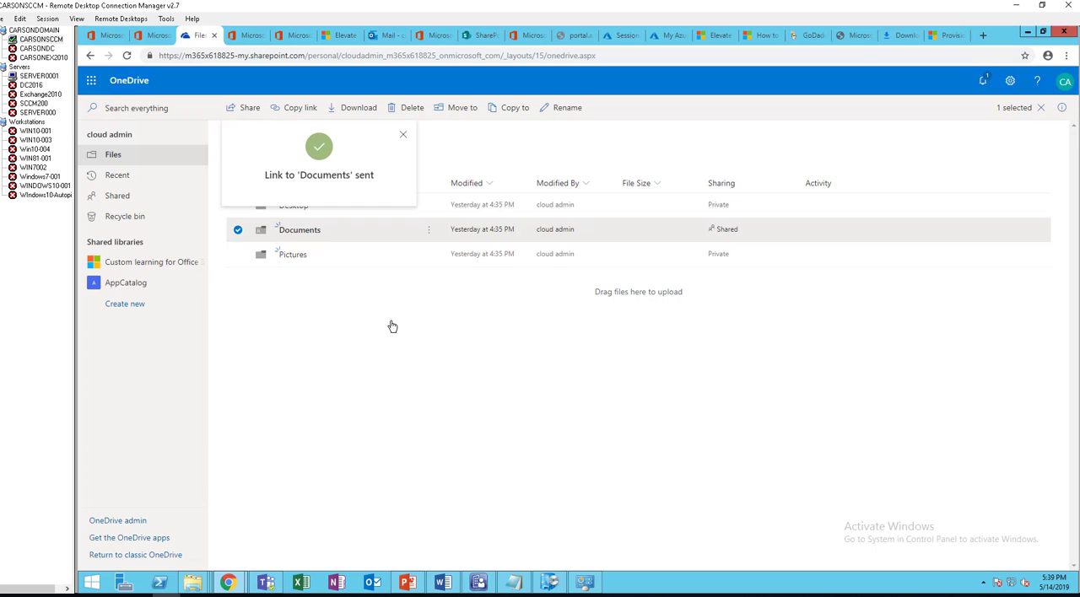
mouse_move(548, 525)
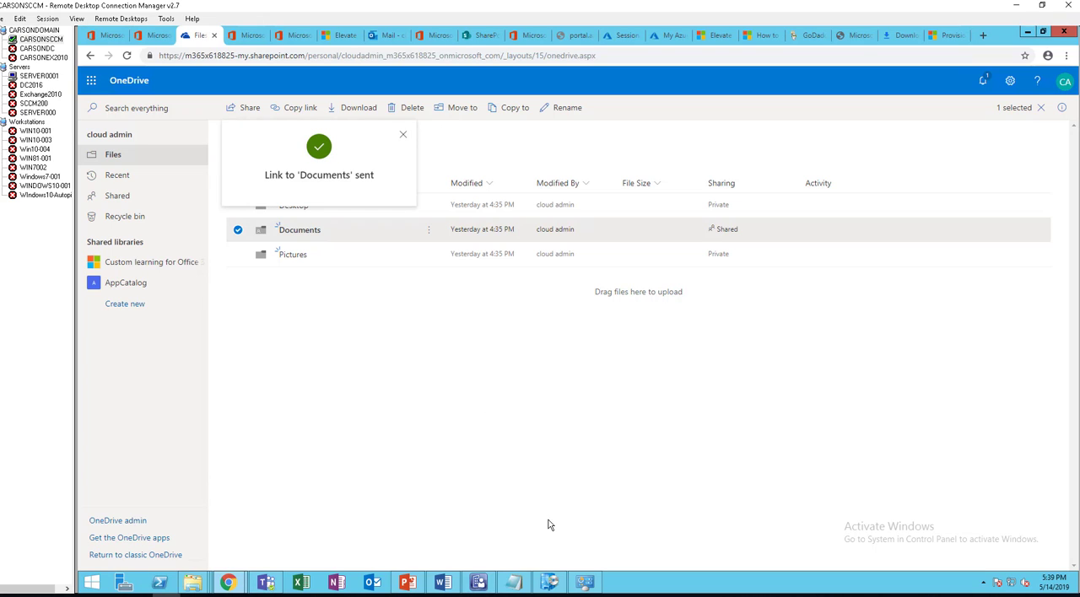
mouse_move(479, 582)
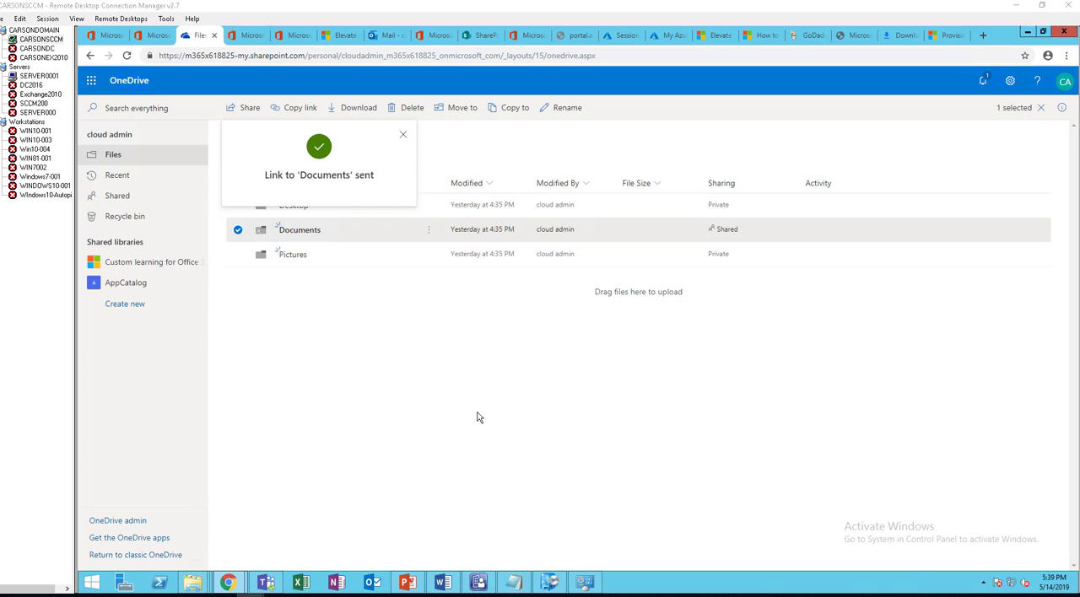
left_click(403, 135)
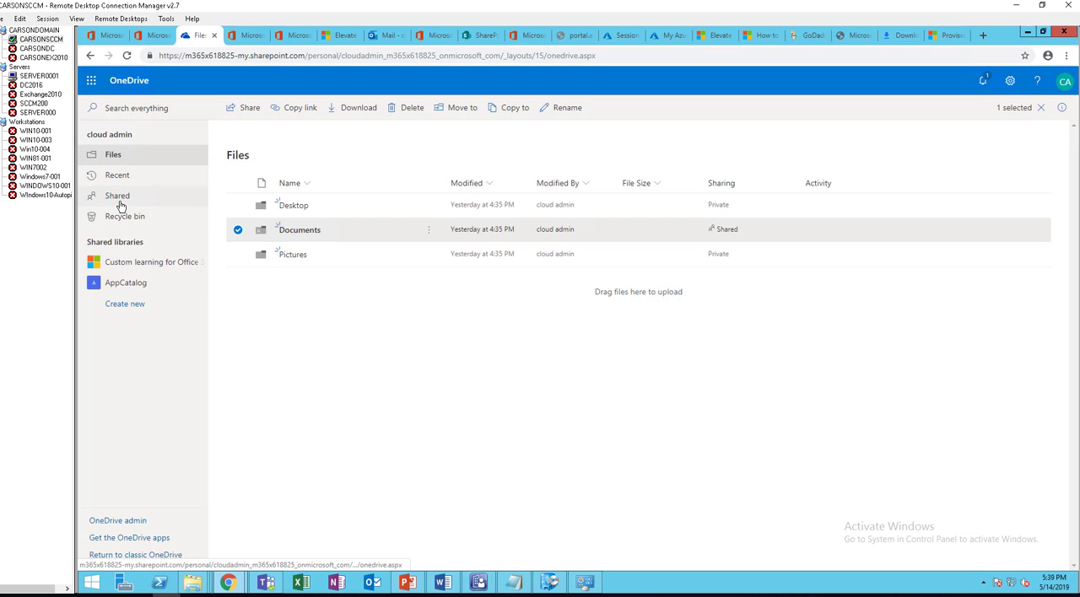
List the shared items, Documents folder and Document.docx, under Shared by me.
left_click(117, 195)
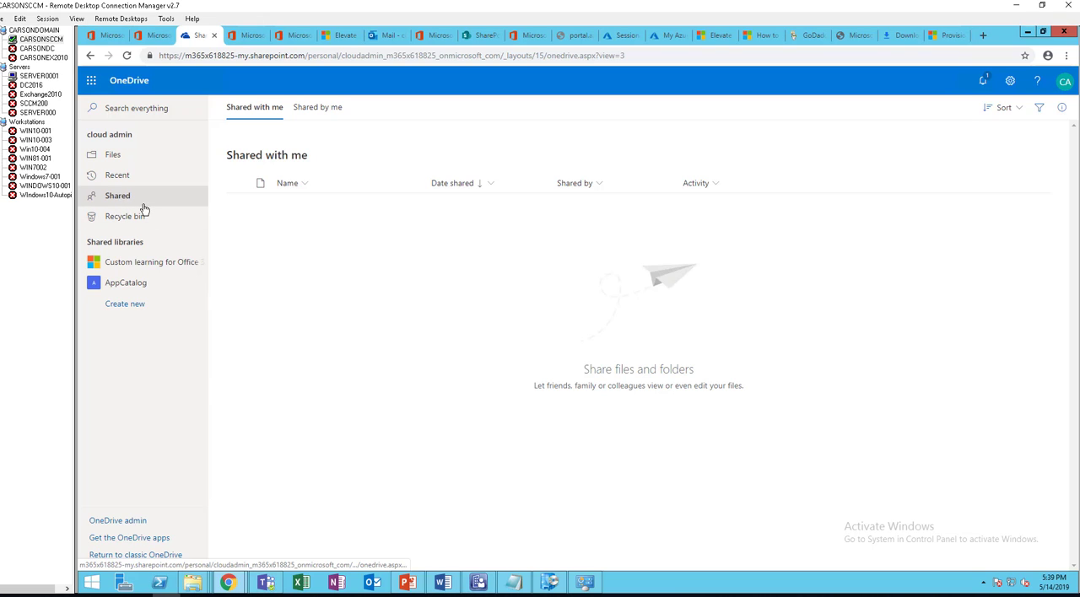
mouse_move(118, 203)
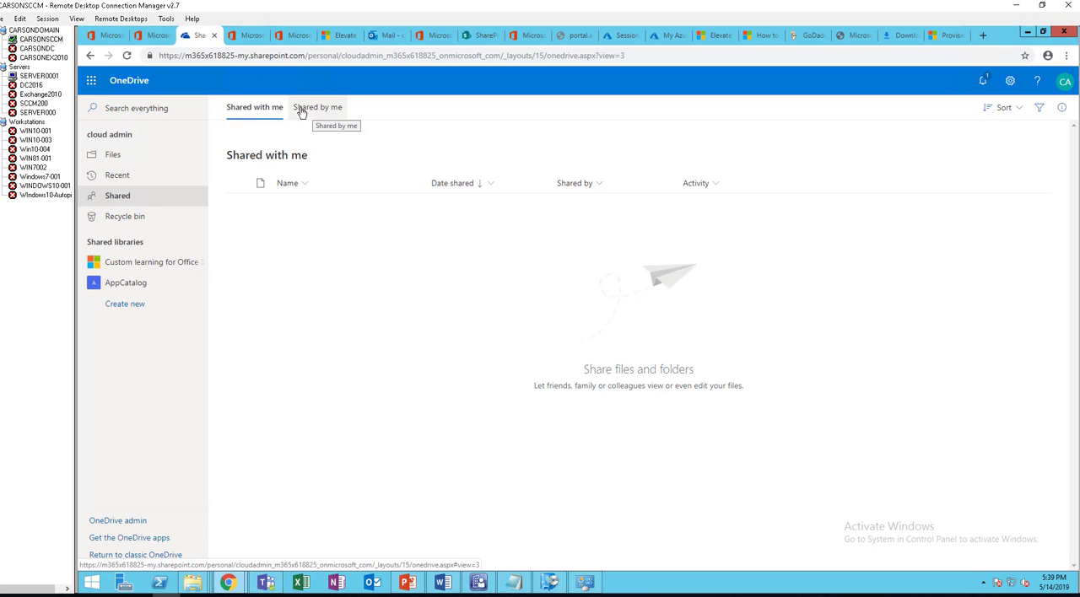
mouse_move(315, 211)
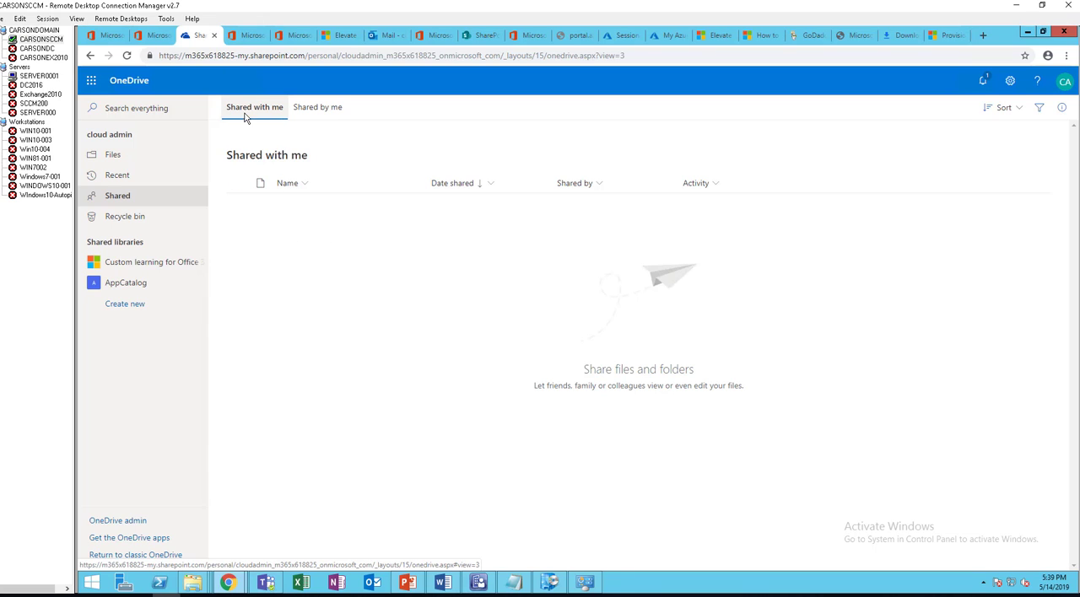
mouse_move(315, 118)
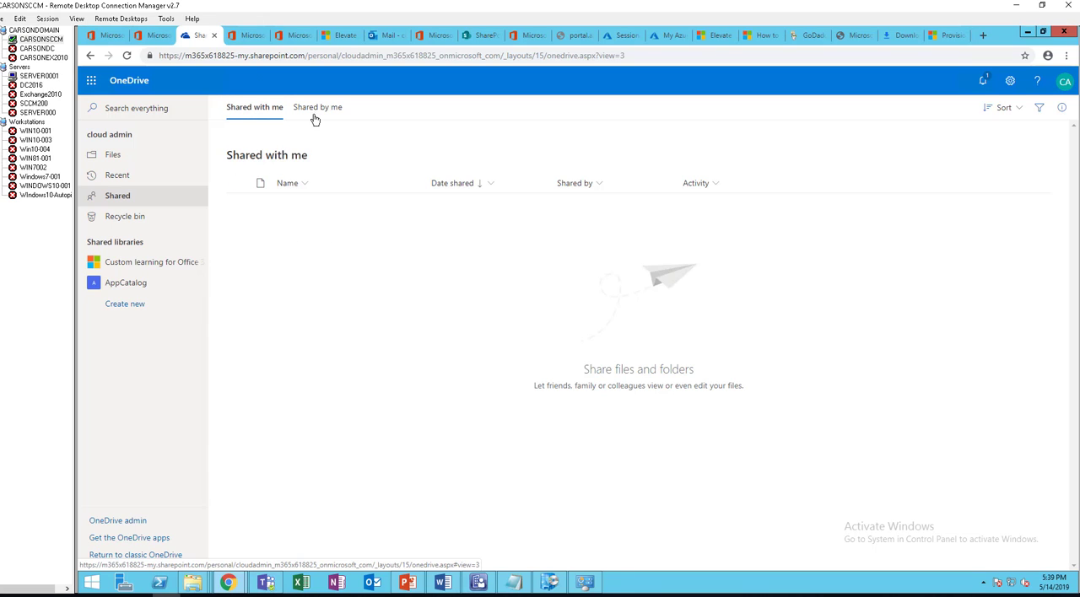
left_click(316, 107)
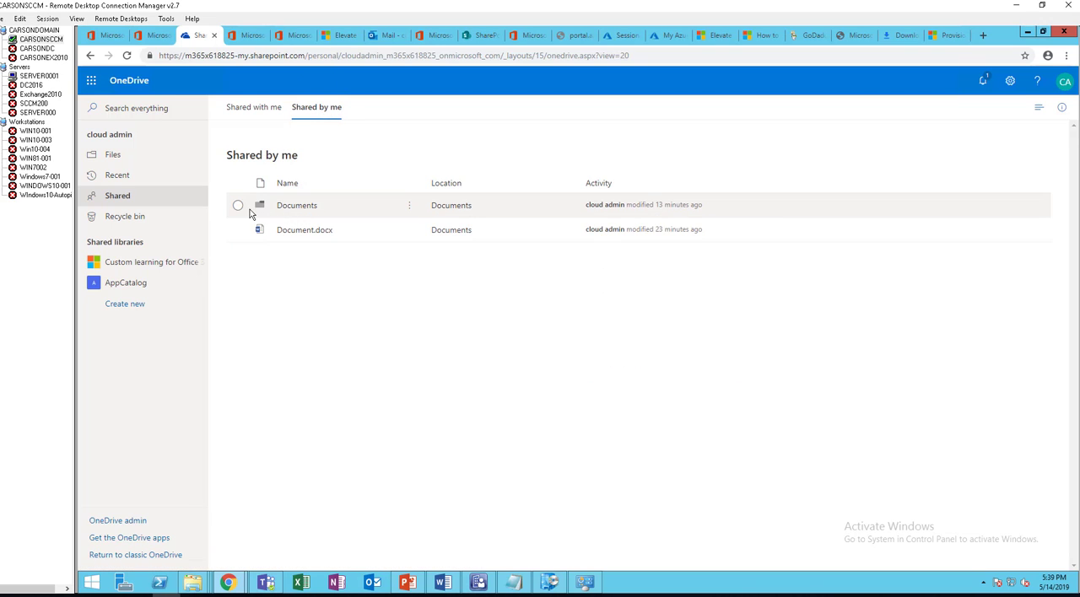
mouse_move(296, 205)
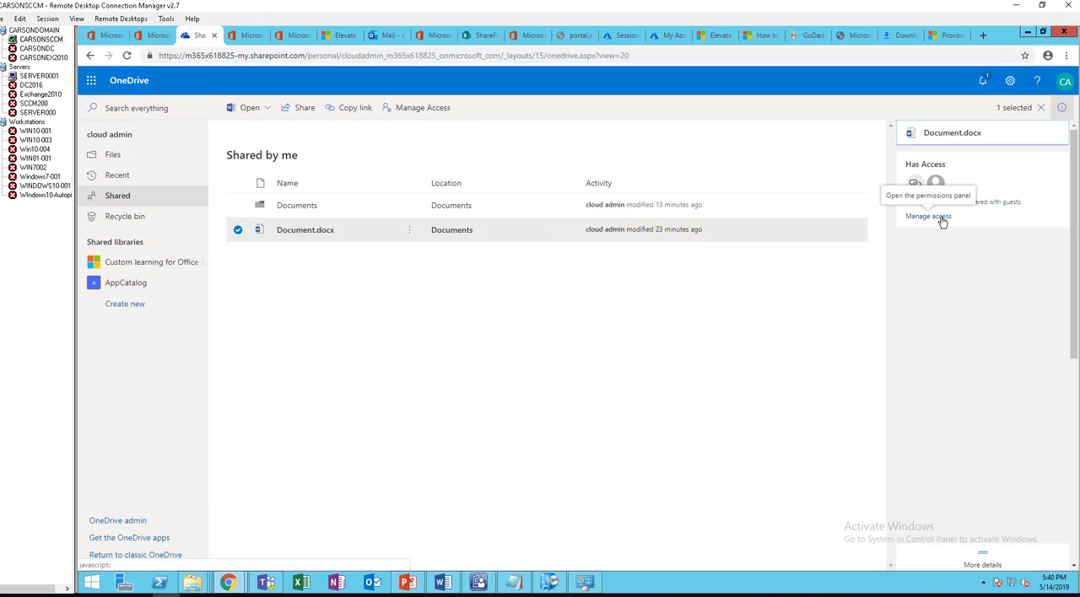
Open Manage access for Document.docx from the details pane.
left_click(928, 216)
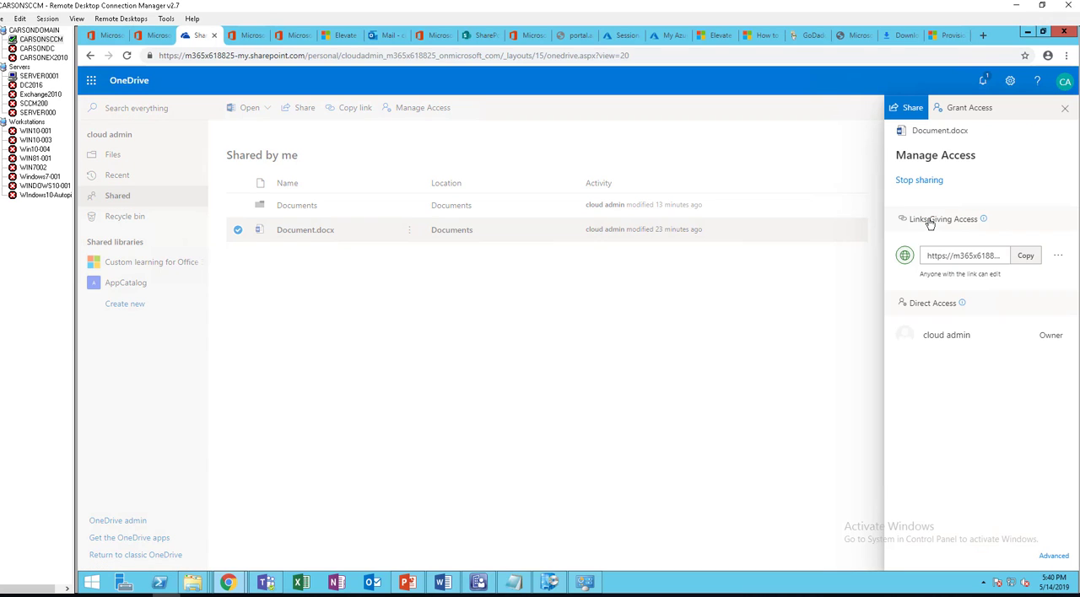
mouse_move(935, 313)
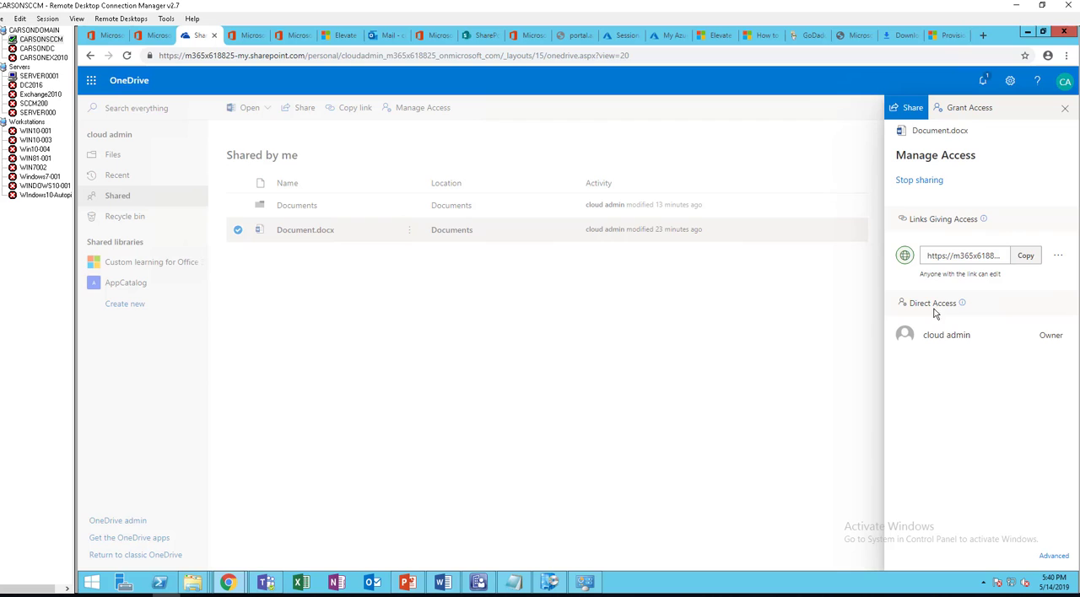
mouse_move(941, 200)
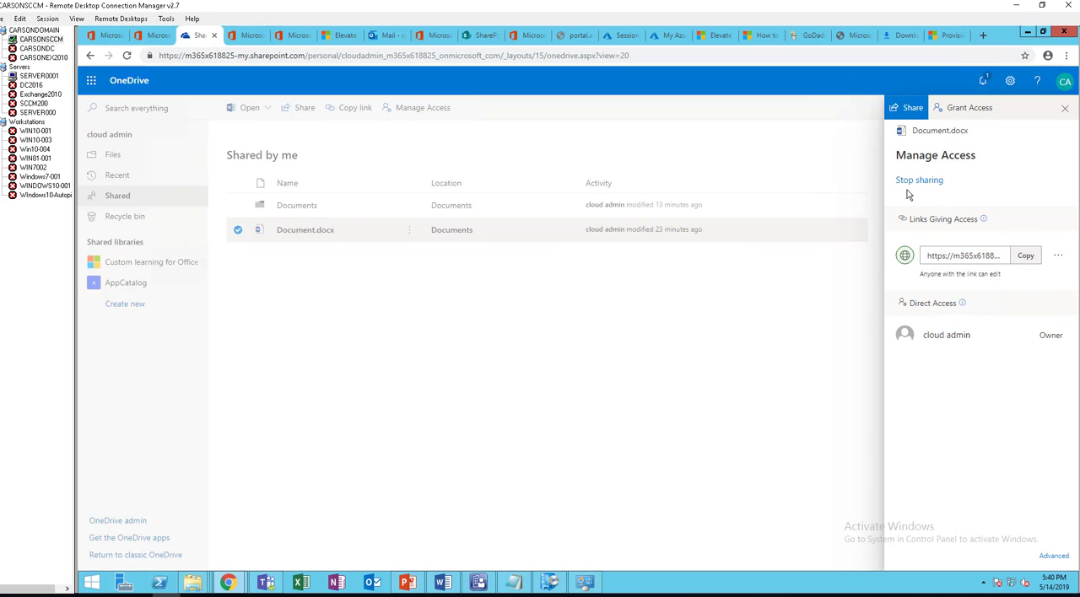
mouse_move(919, 182)
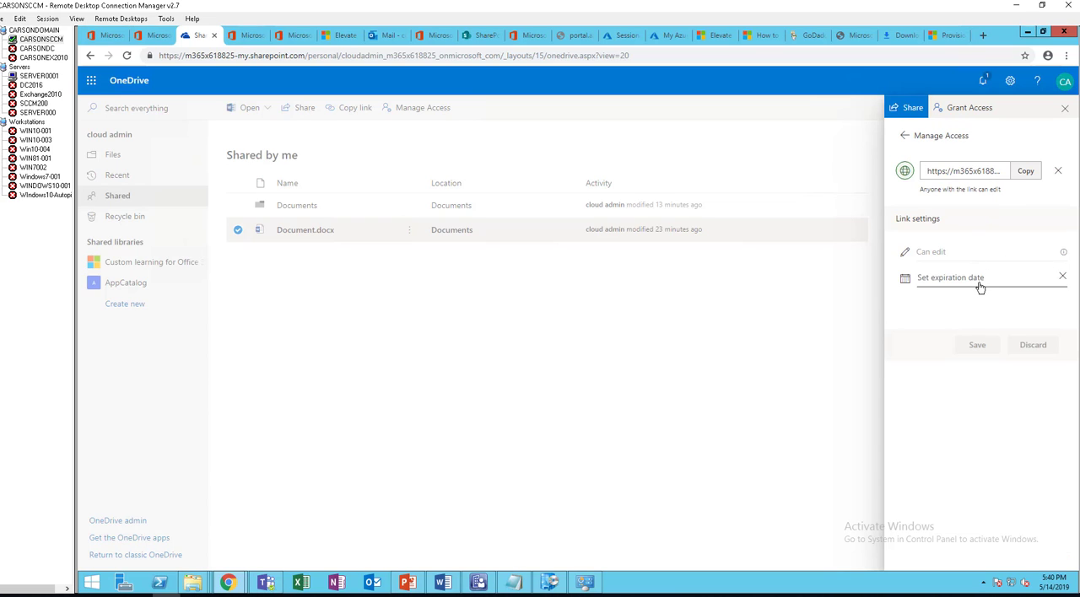
Set a May 16 2019 link expiry, save, cancel the confirmation, and remove the date.
left_click(979, 277)
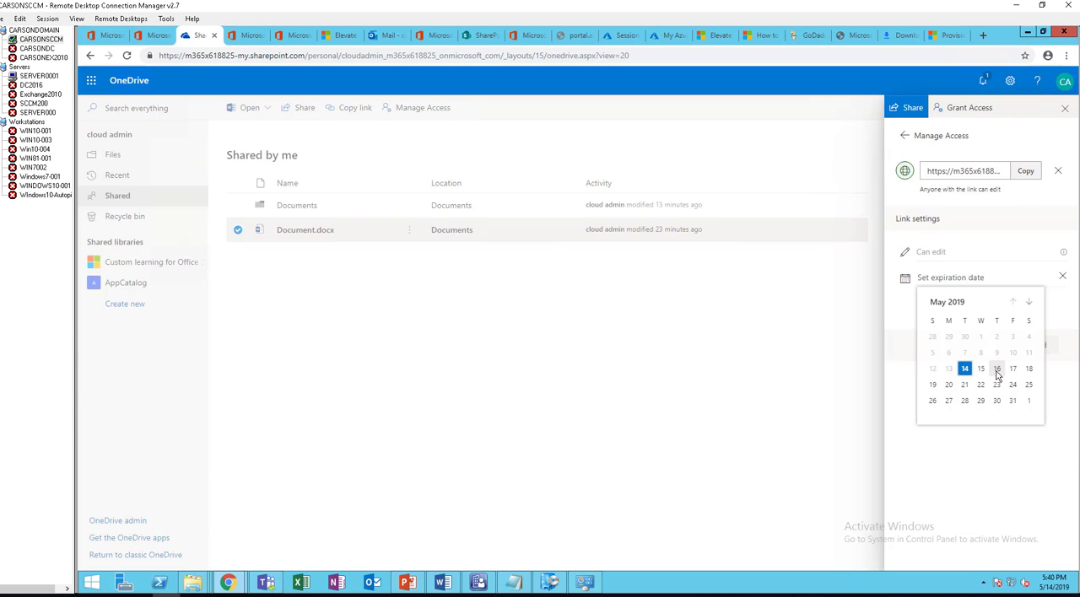
left_click(996, 368)
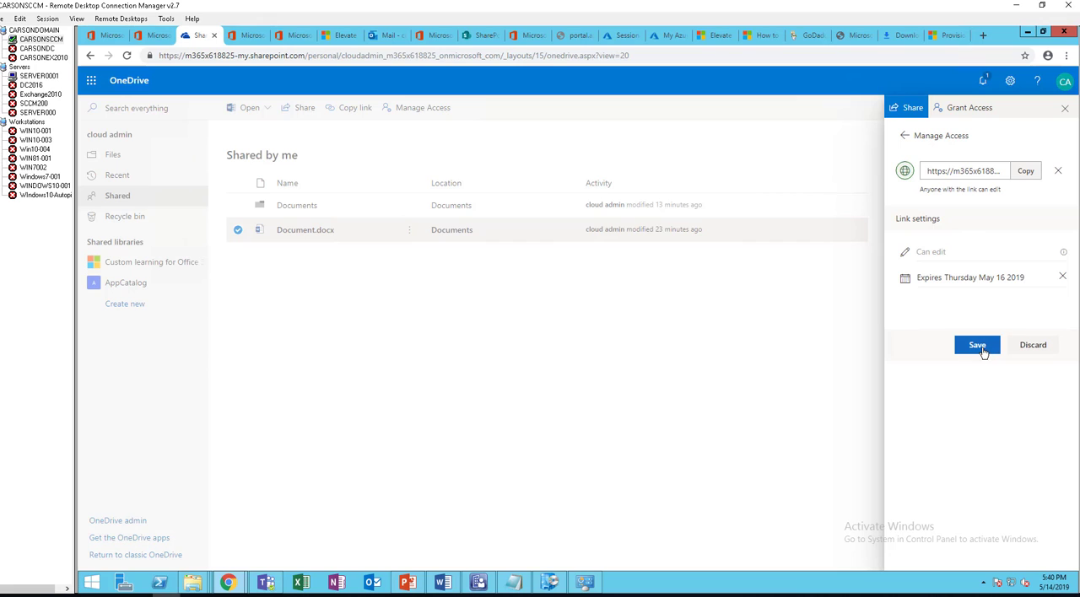
left_click(977, 345)
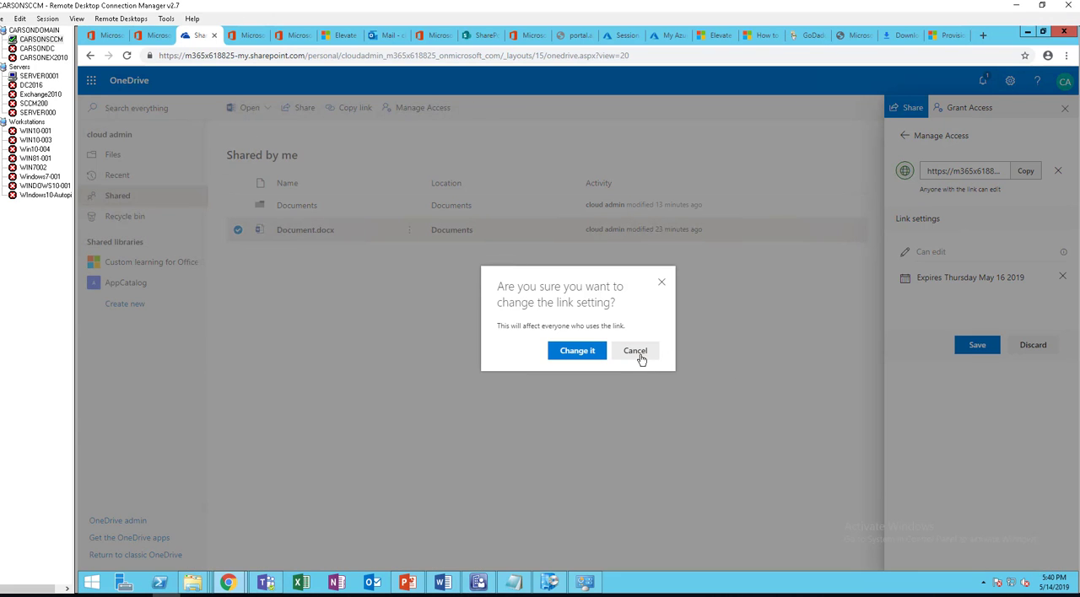
left_click(635, 350)
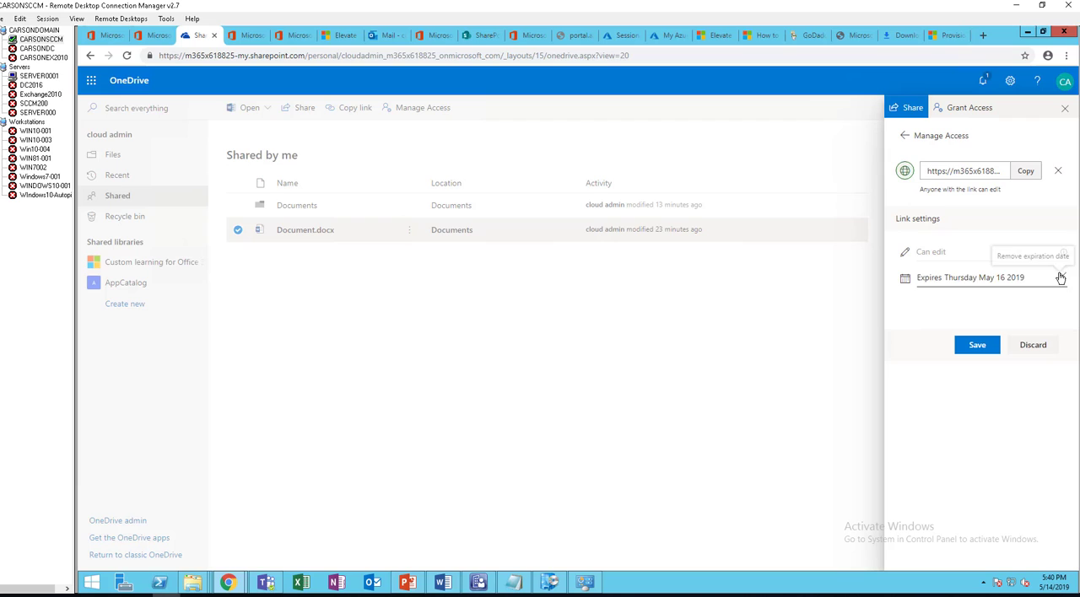
left_click(1061, 277)
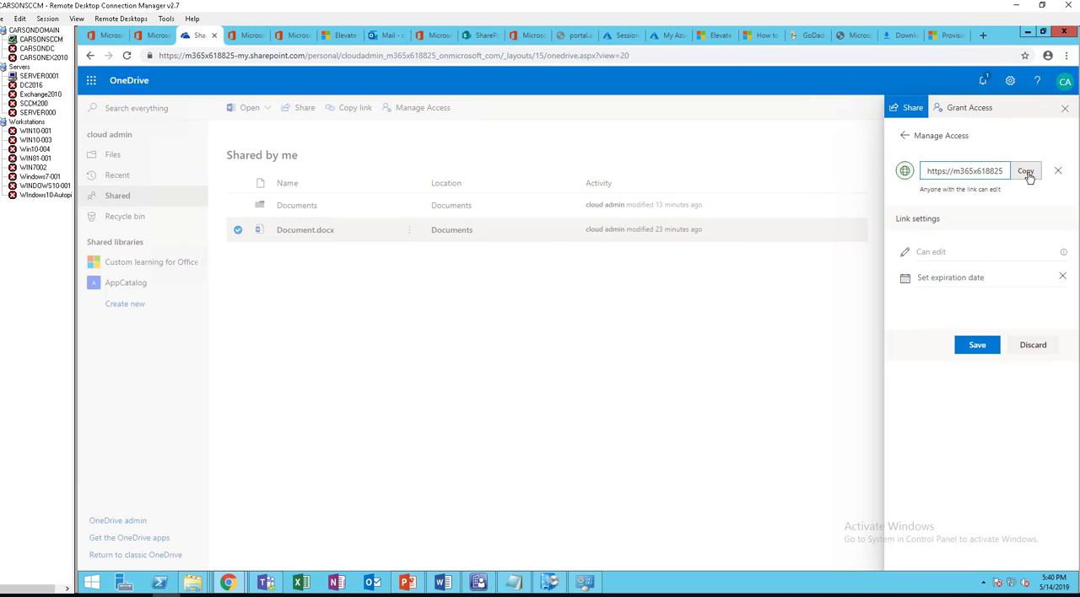
Copy Document.docx's sharing link and bring up the Grant Access form.
left_click(1026, 171)
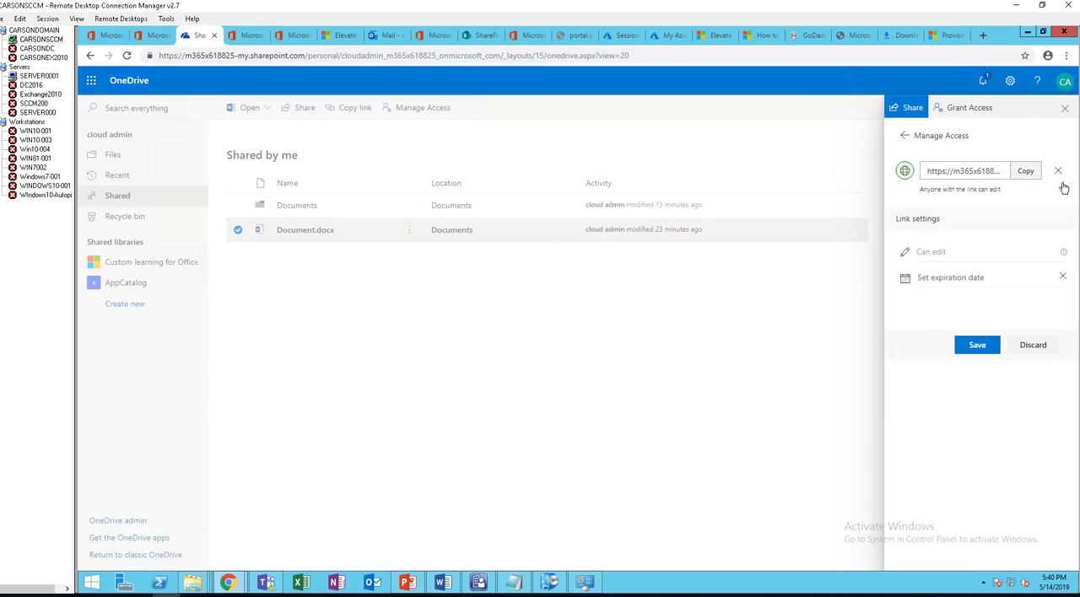
mouse_move(1058, 170)
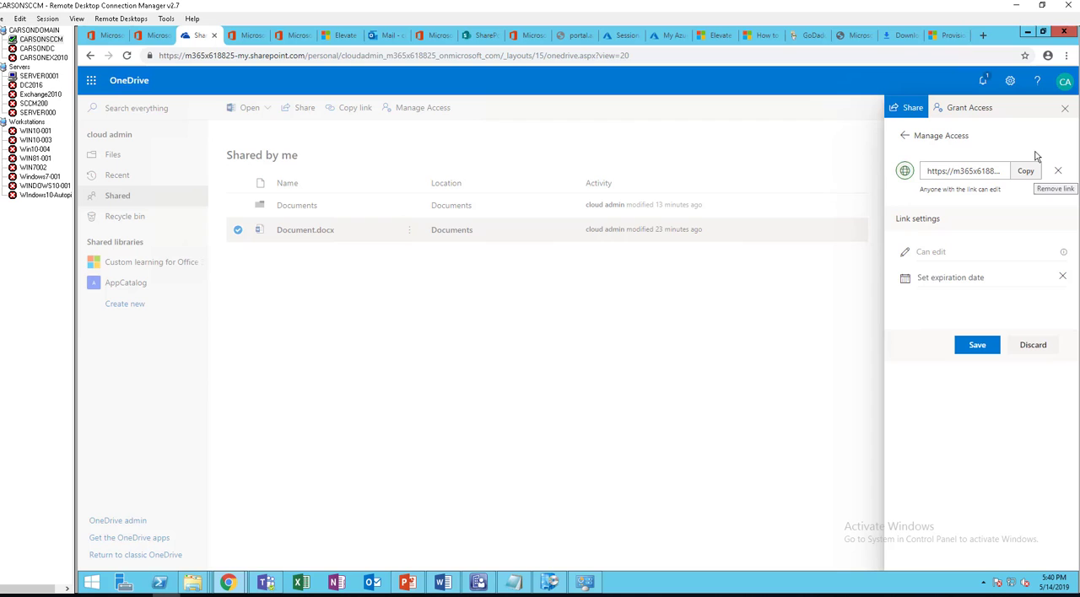
mouse_move(964, 110)
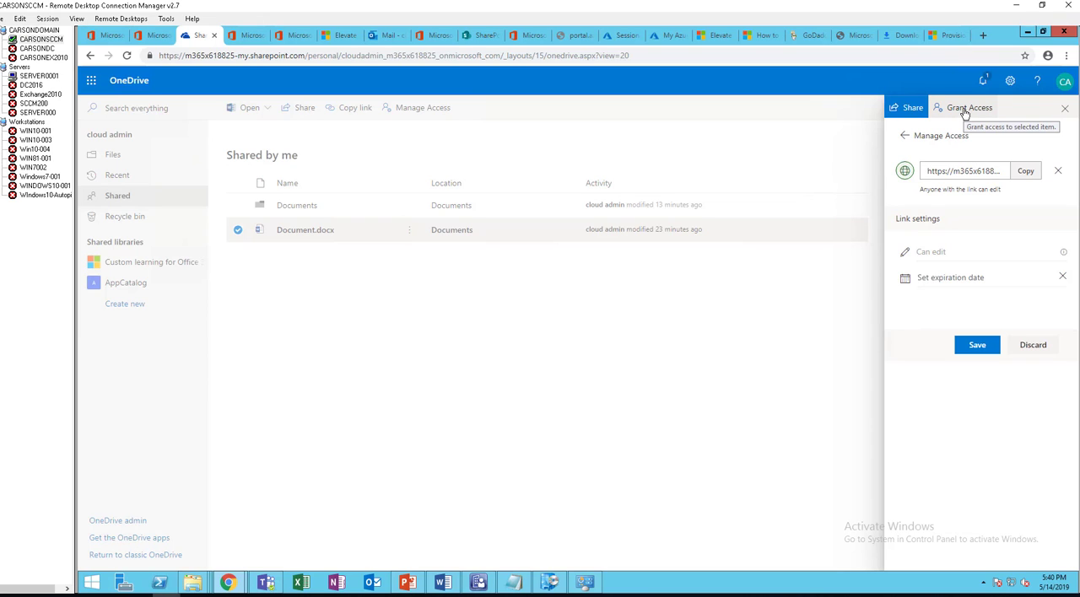
left_click(969, 107)
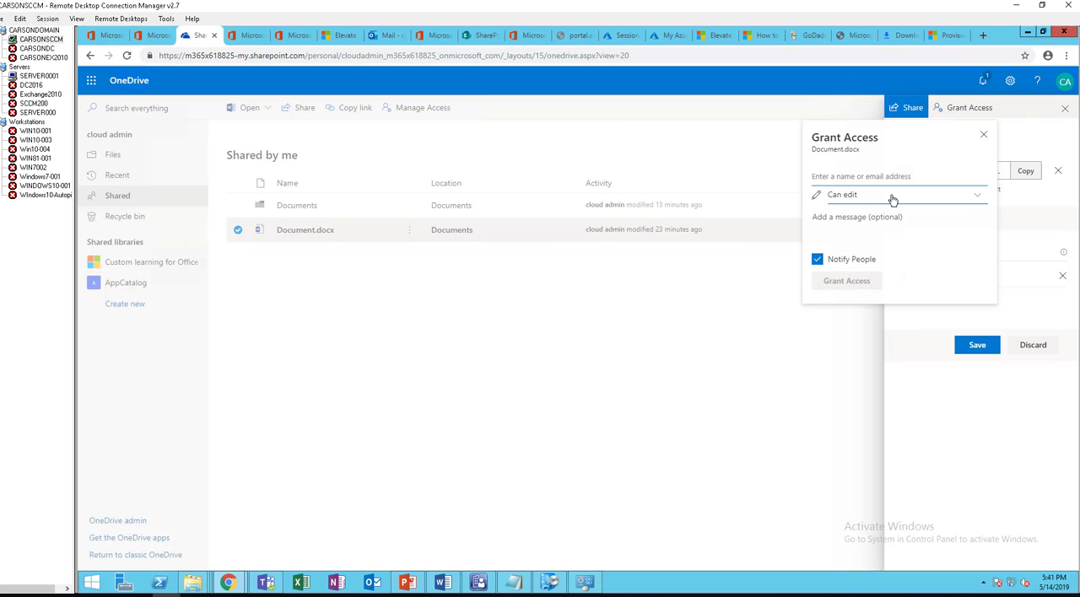
Show the view-only or edit permission choices in Document.docx's Grant Access form.
left_click(895, 195)
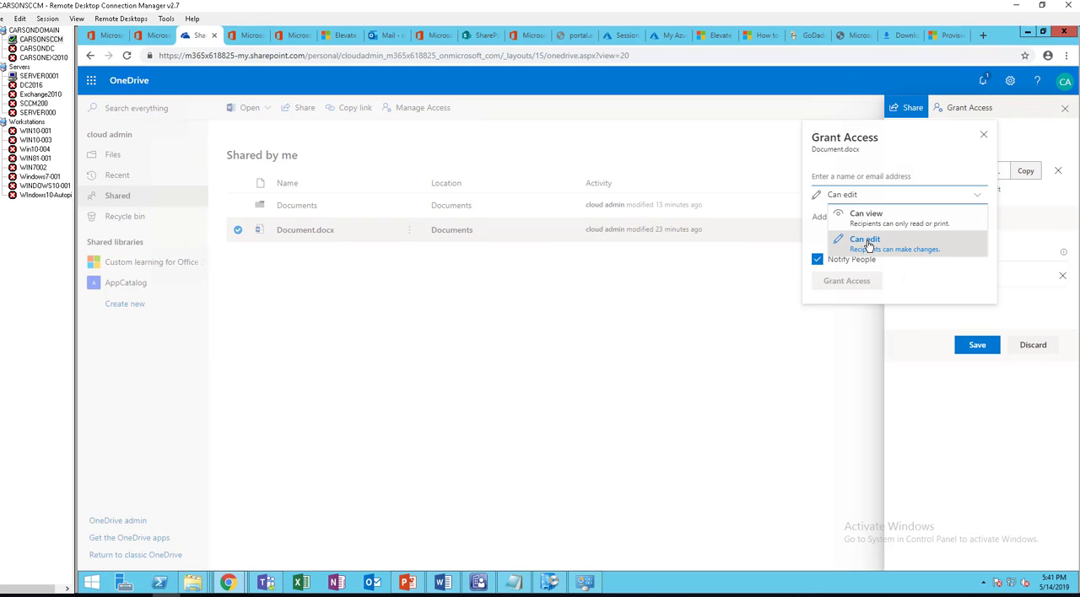
mouse_move(869, 243)
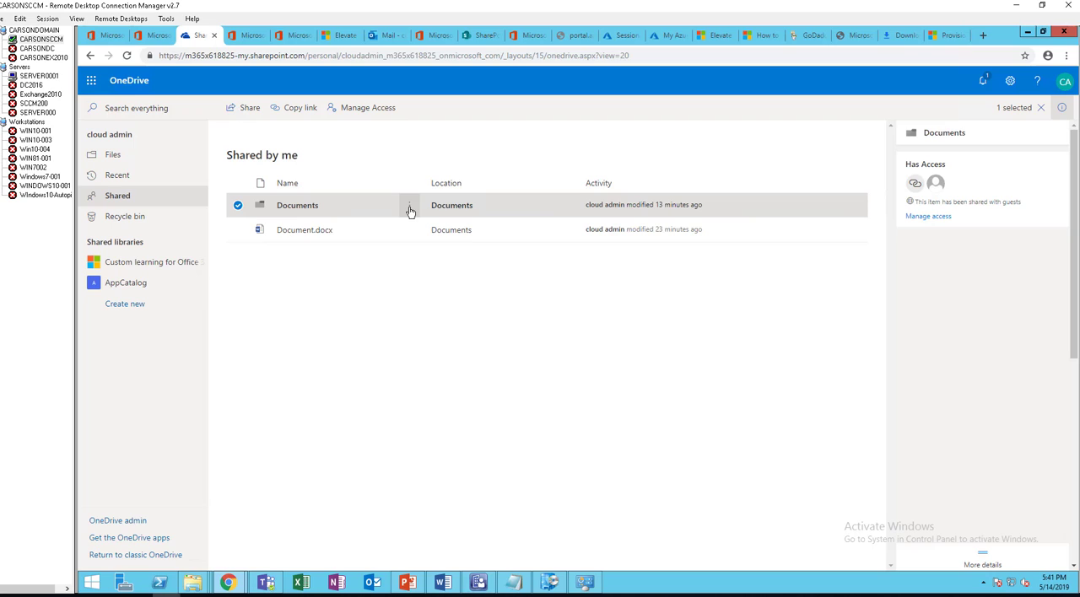
mouse_move(410, 210)
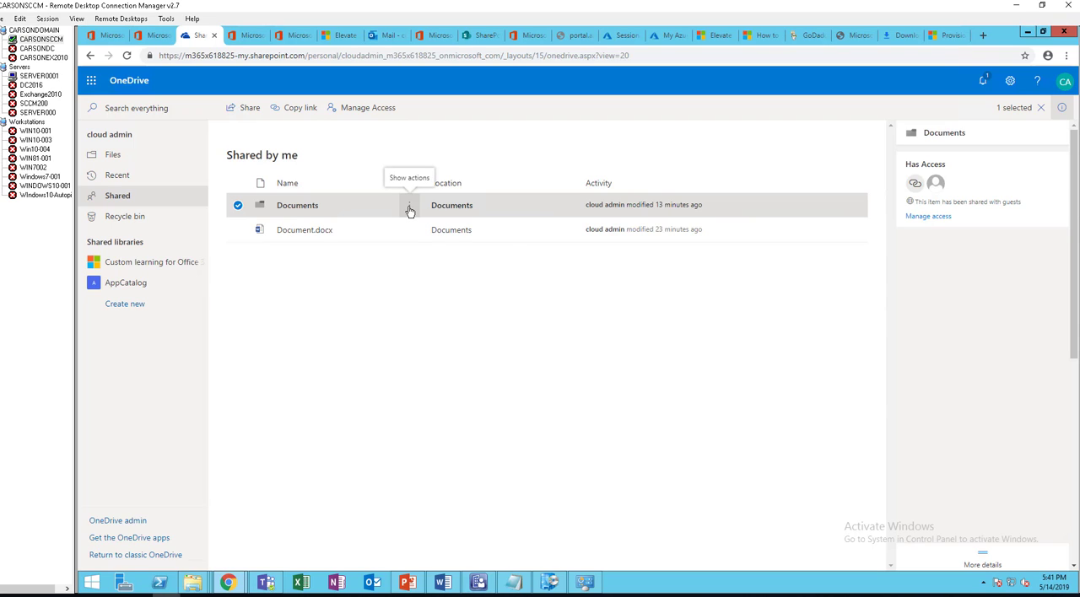
left_click(409, 205)
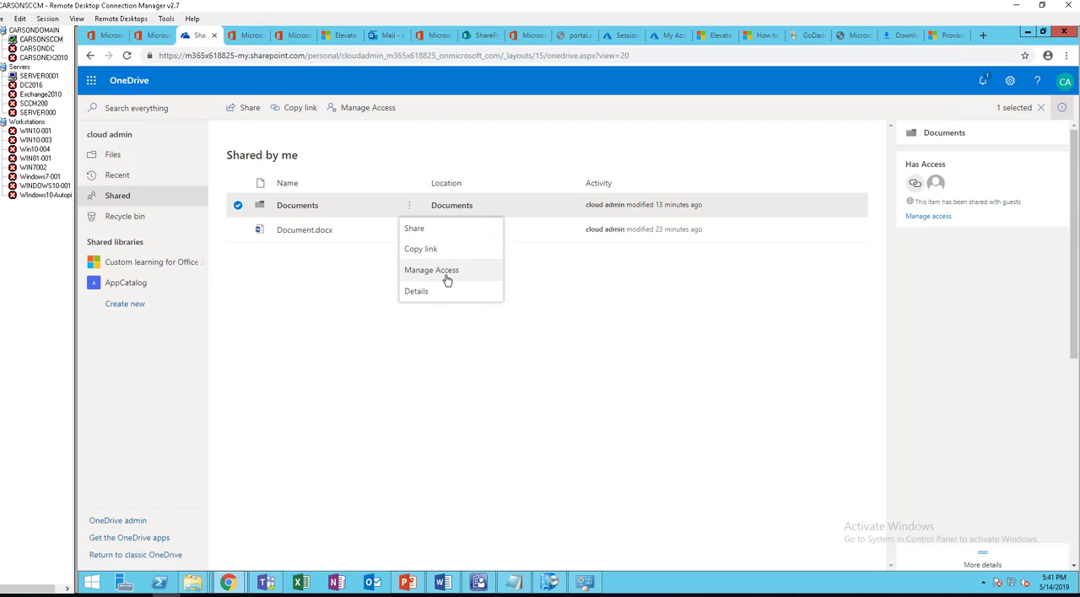
mouse_move(433, 291)
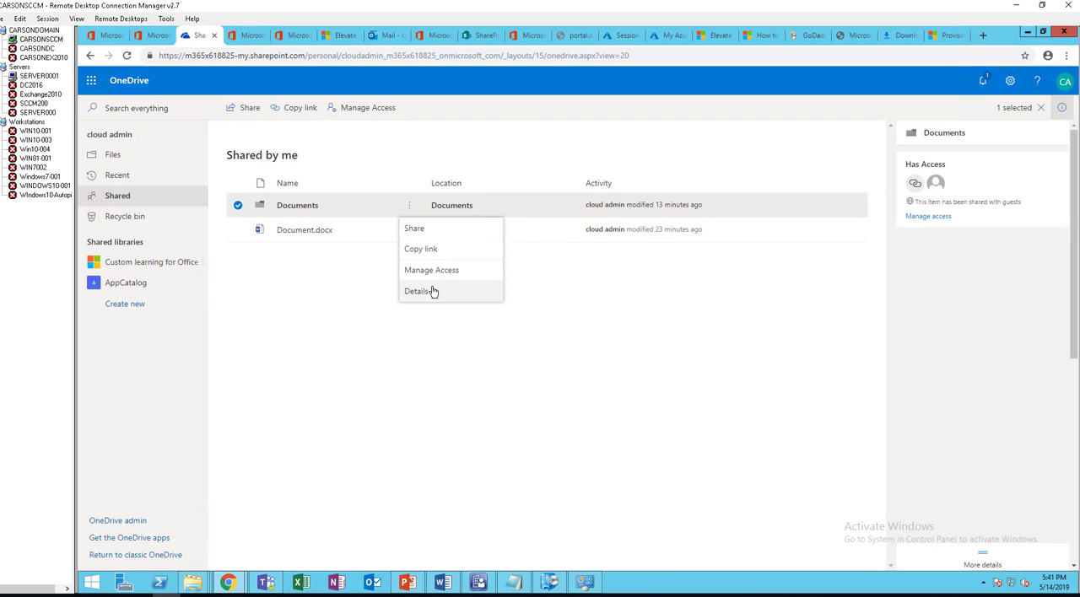
mouse_move(418, 291)
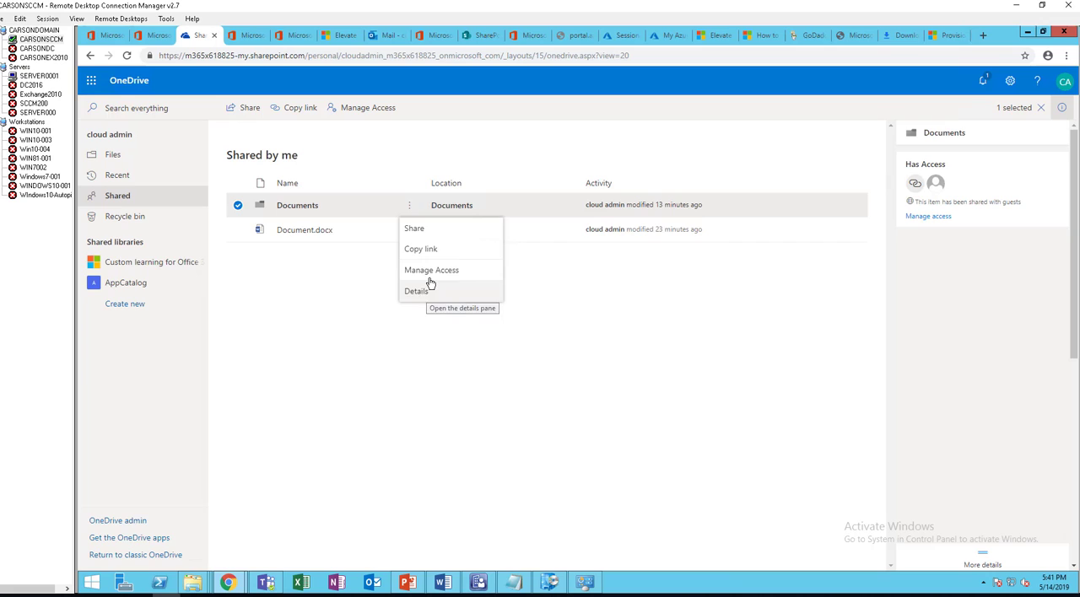
left_click(431, 270)
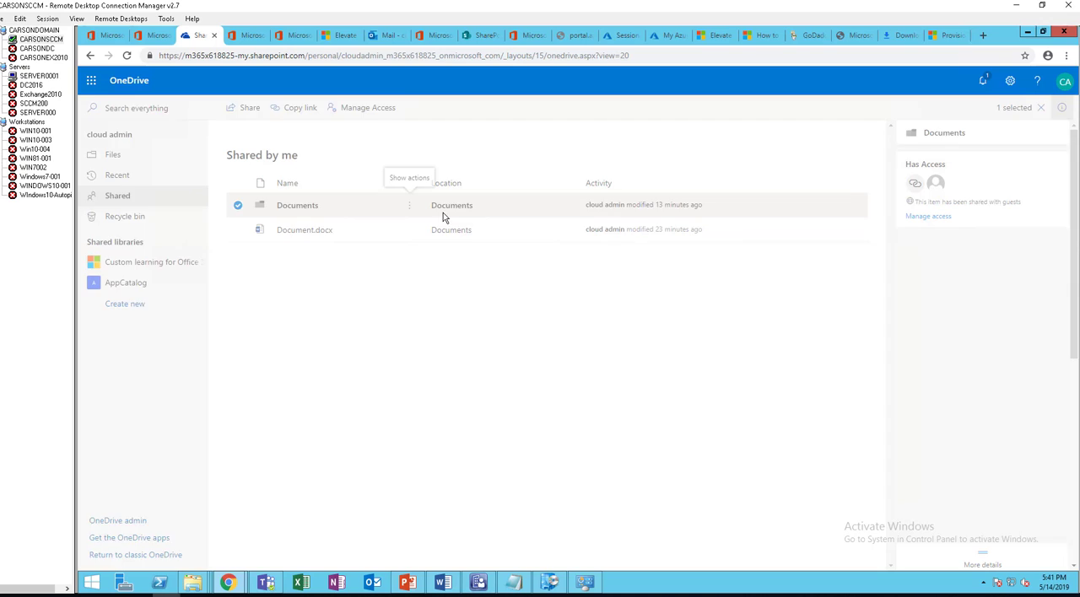
left_click(409, 205)
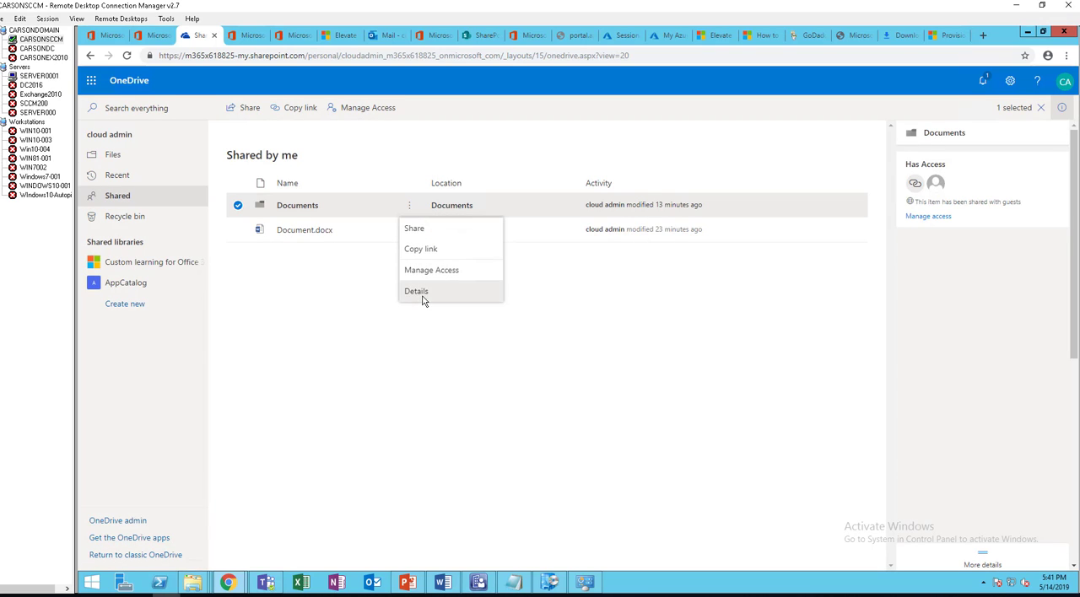
left_click(690, 228)
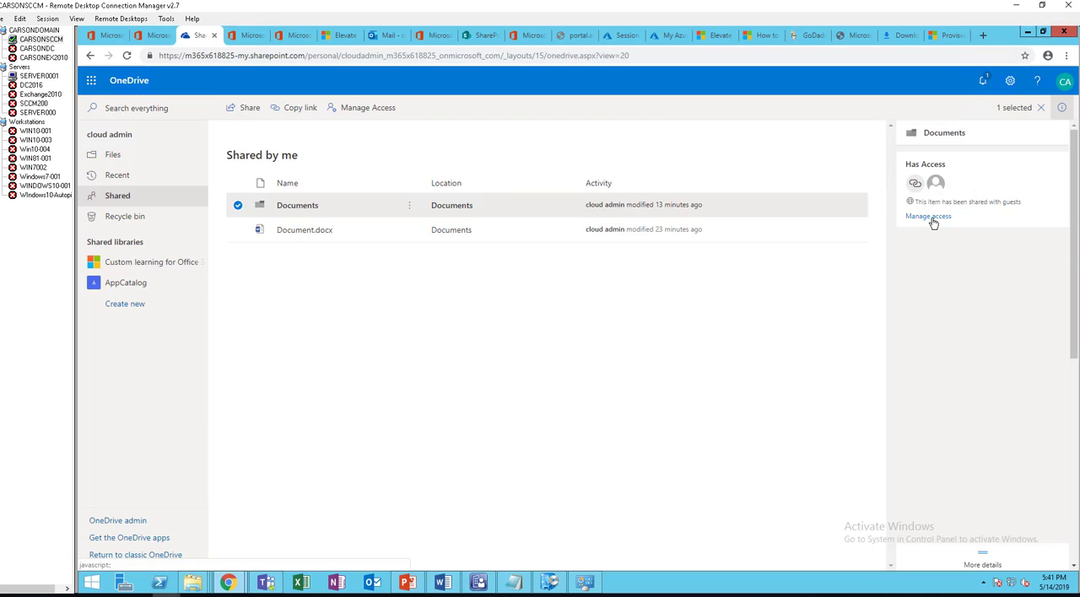
left_click(929, 216)
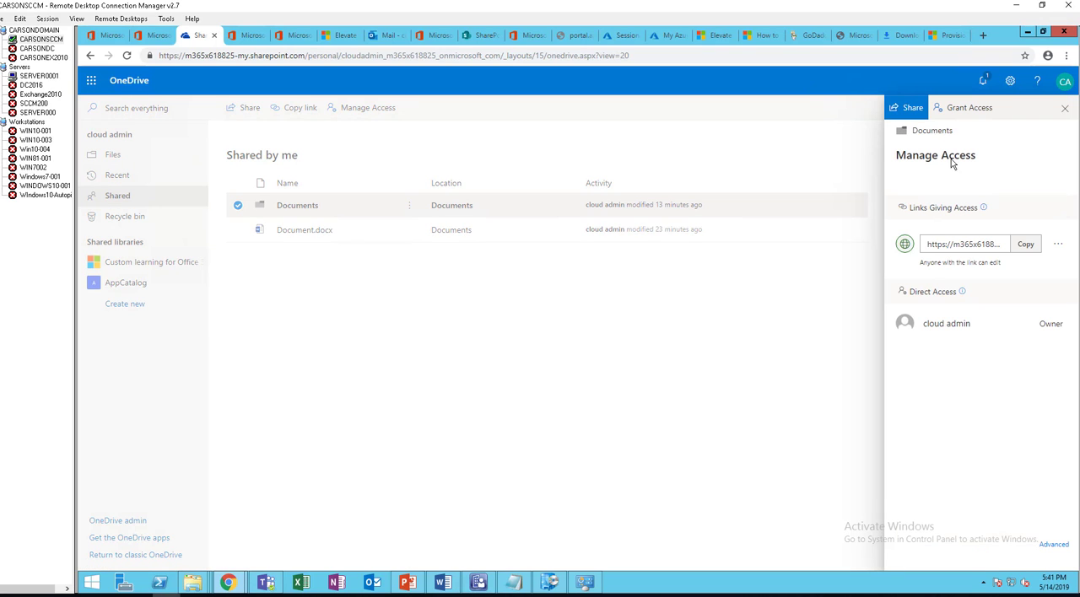
Cancel deleting the Documents folder's sharing link, close Manage Access, and select Document.docx.
left_click(965, 107)
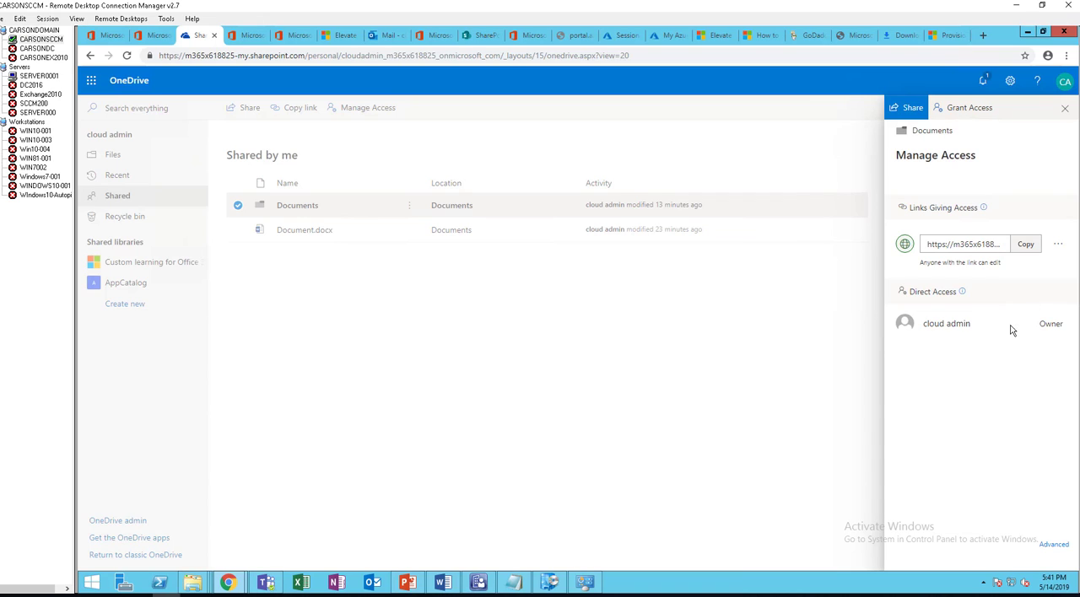
left_click(1058, 244)
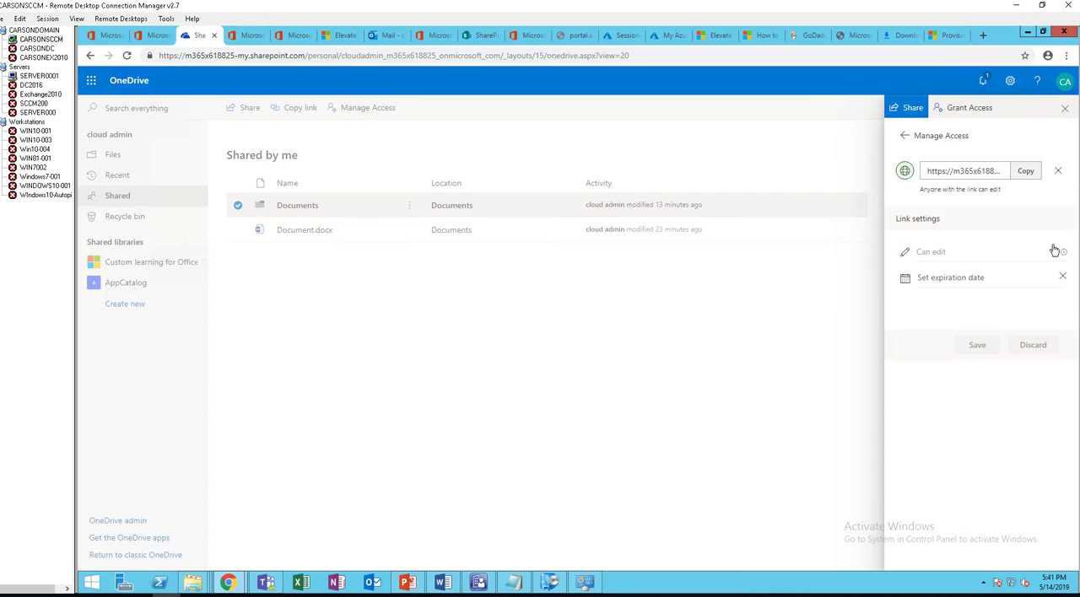
left_click(1058, 170)
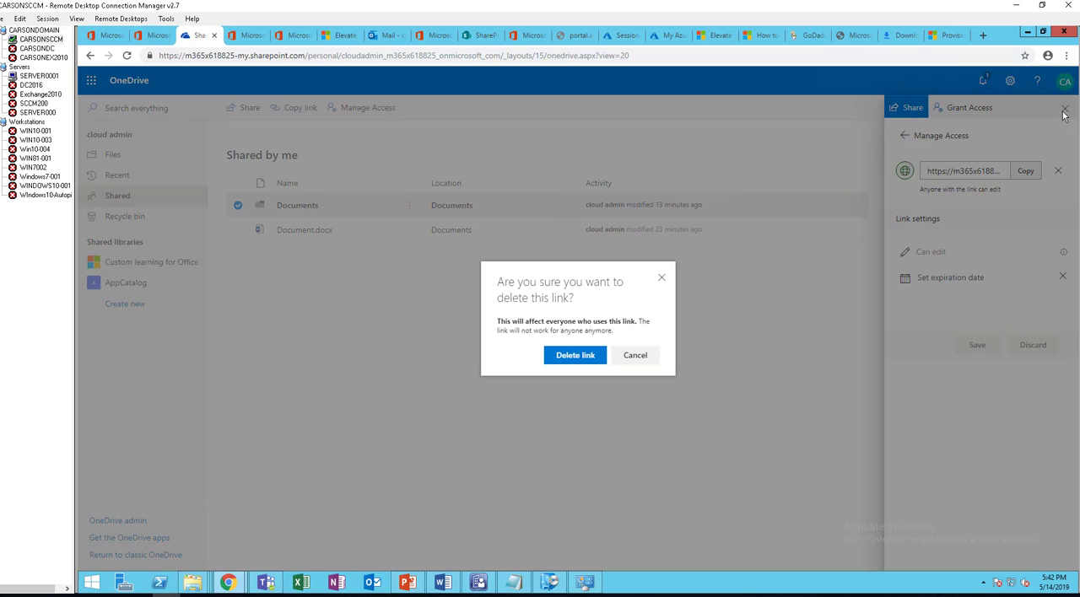
left_click(635, 356)
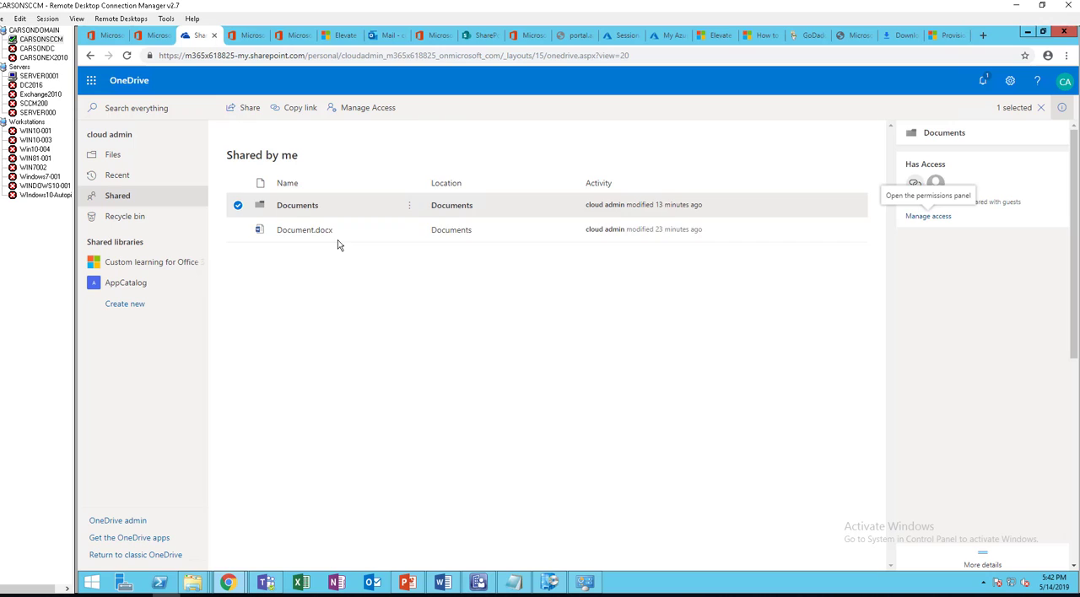
left_click(305, 230)
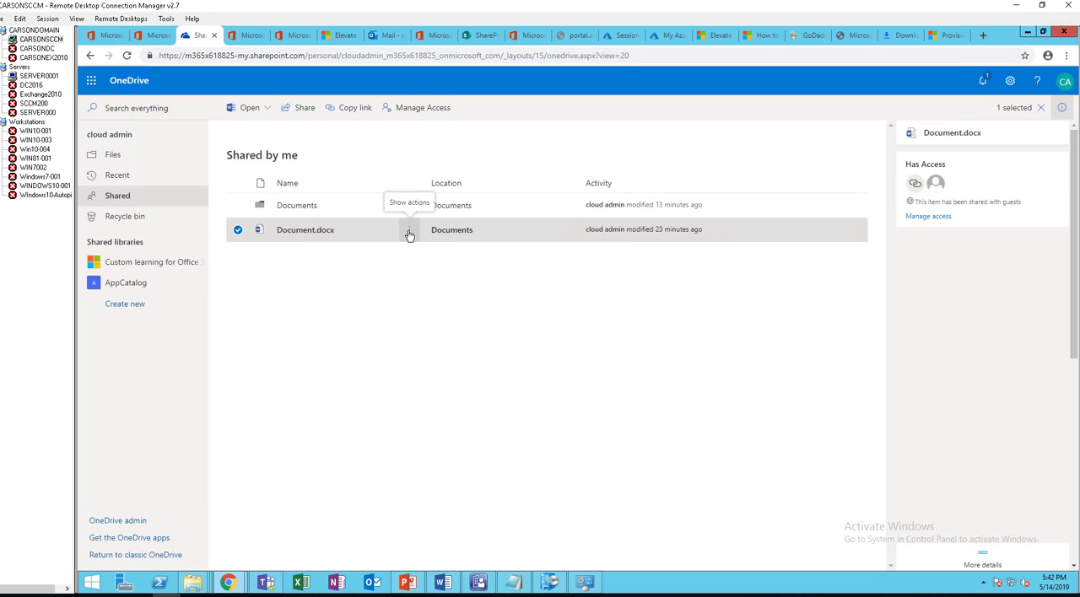
Review Document.docx's Manage Access pane, then open its Documents folder location.
left_click(409, 230)
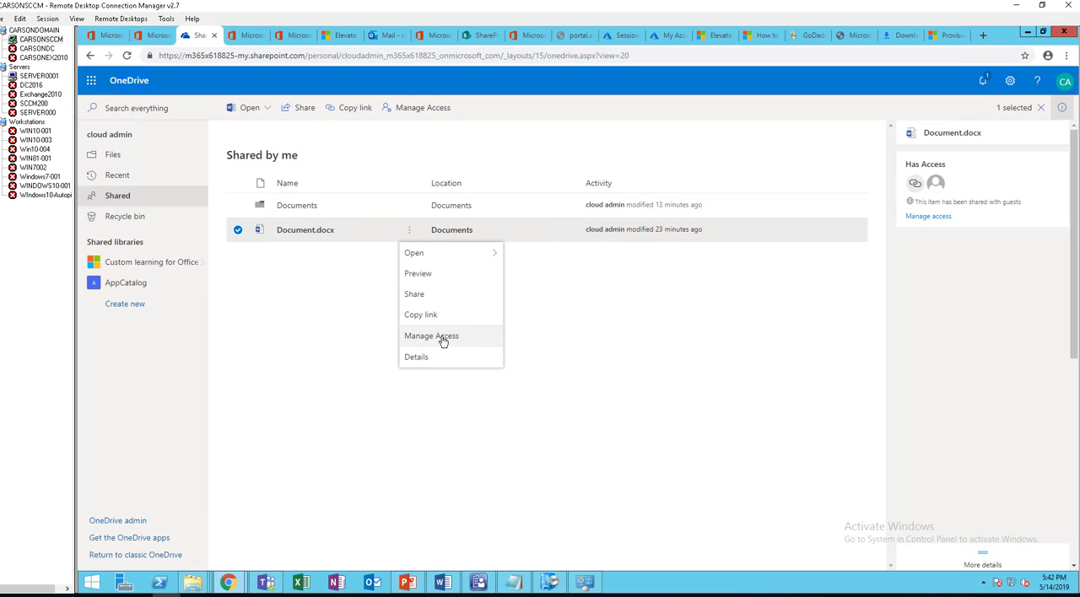
left_click(447, 375)
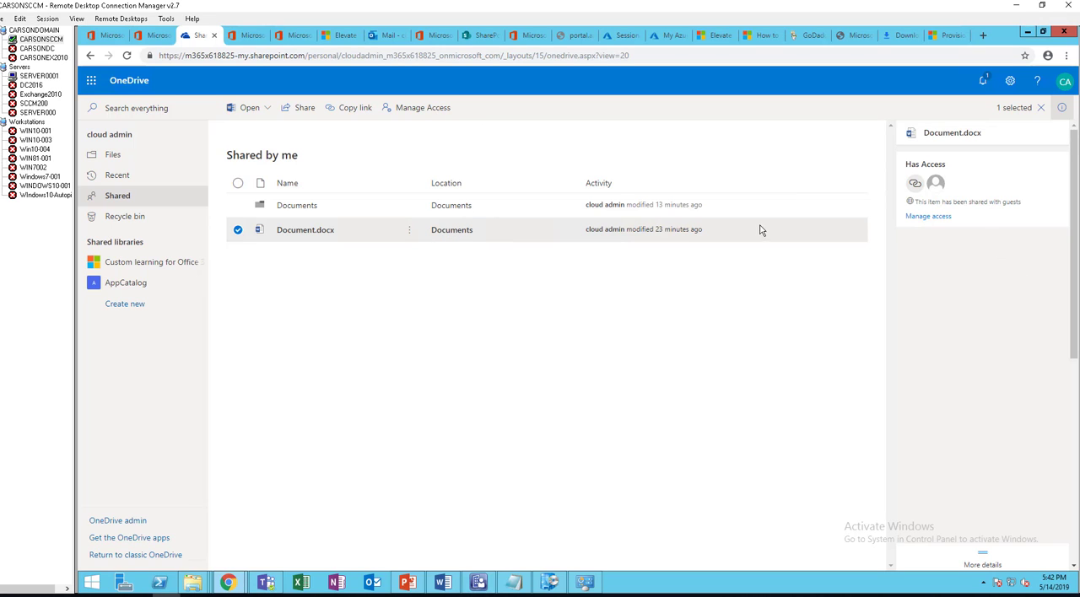
left_click(423, 107)
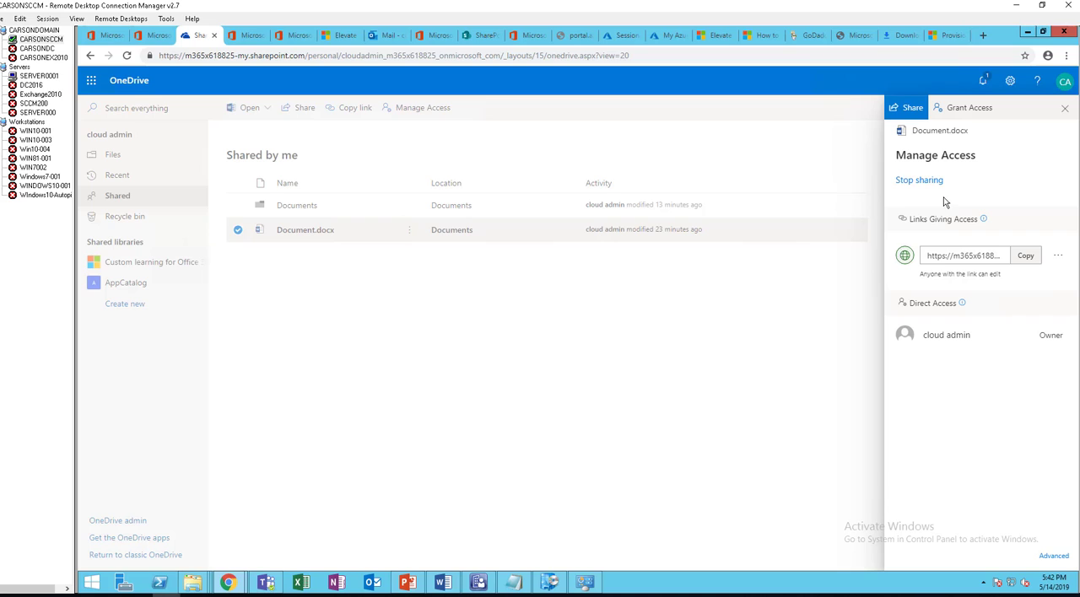
mouse_move(917, 192)
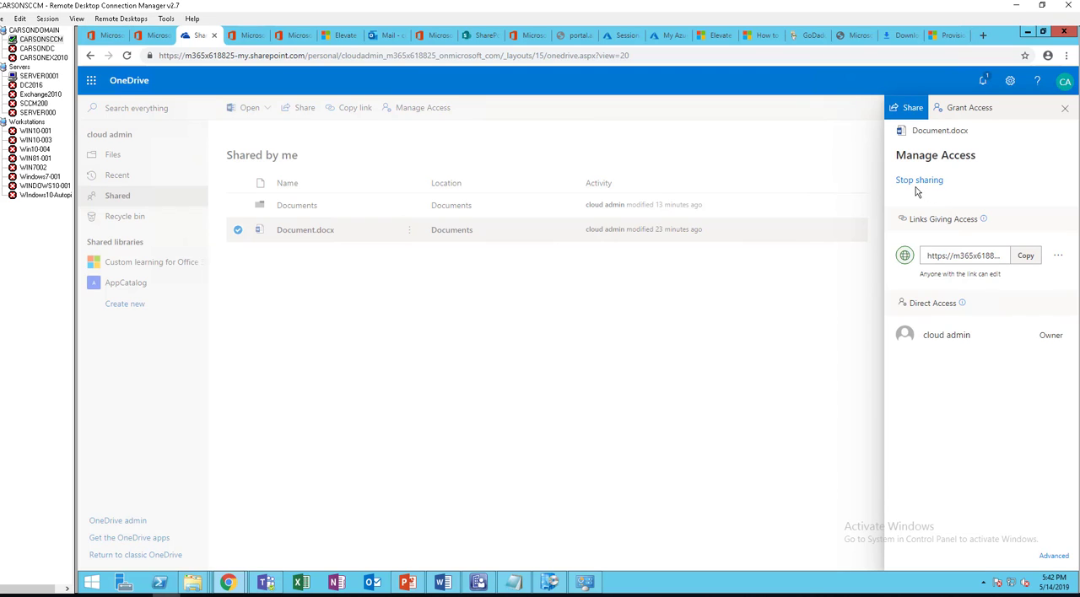
mouse_move(852, 213)
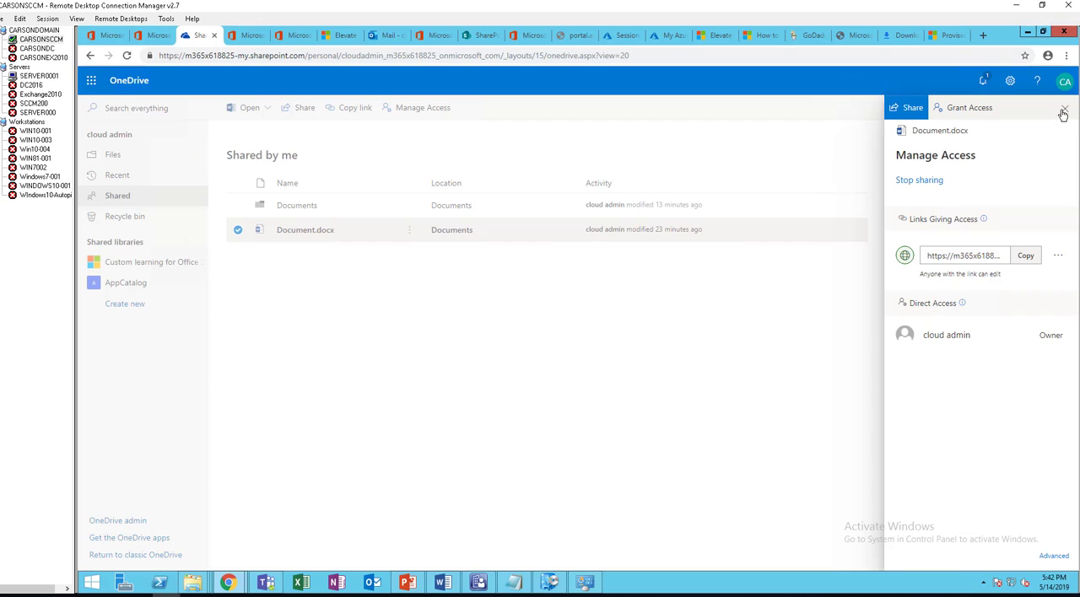
left_click(1063, 111)
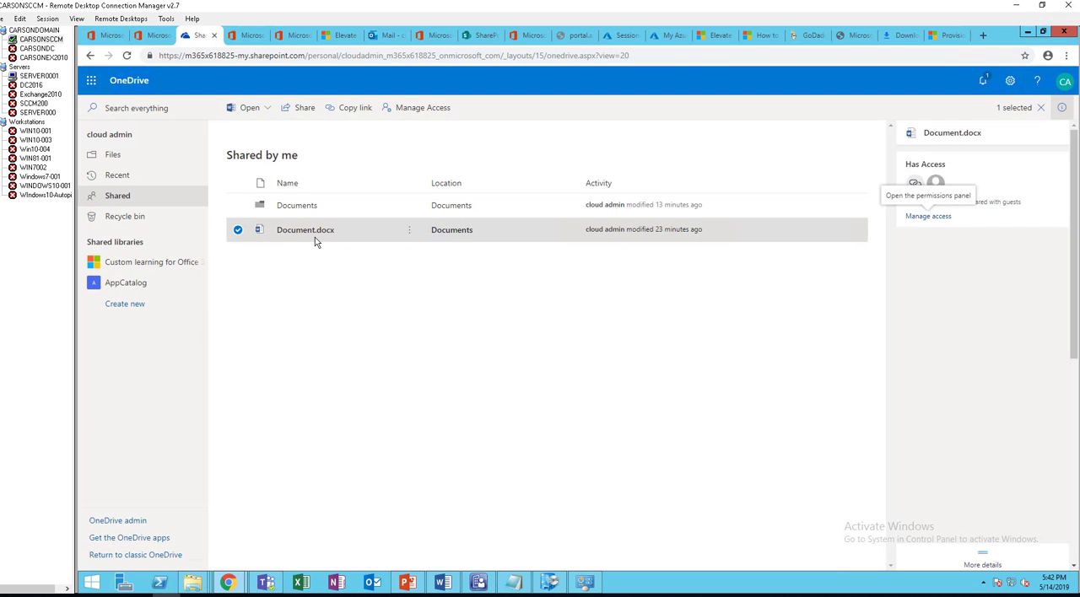
left_click(409, 229)
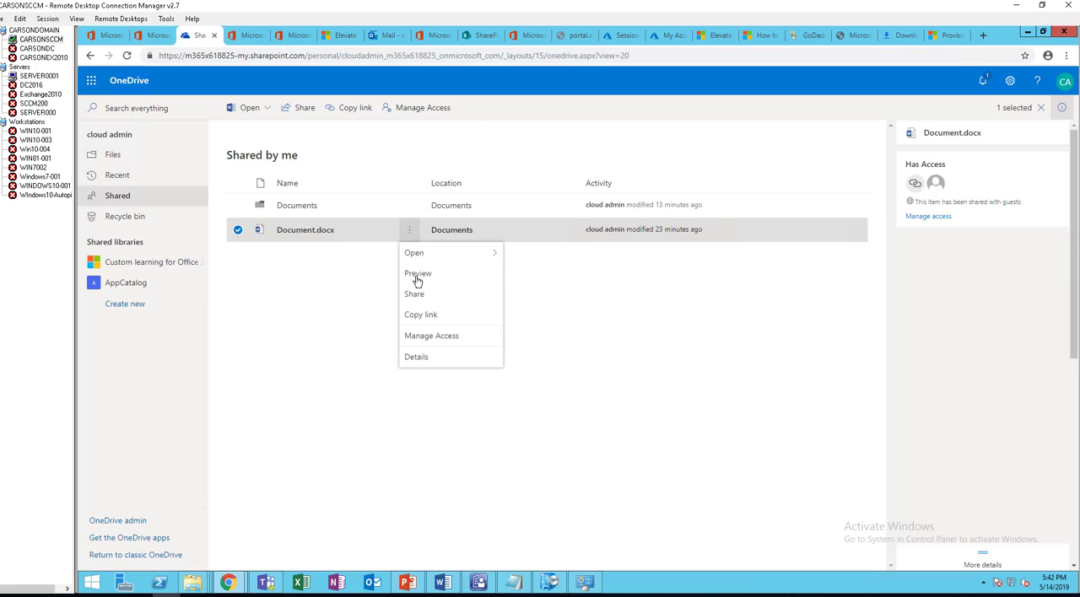
left_click(431, 336)
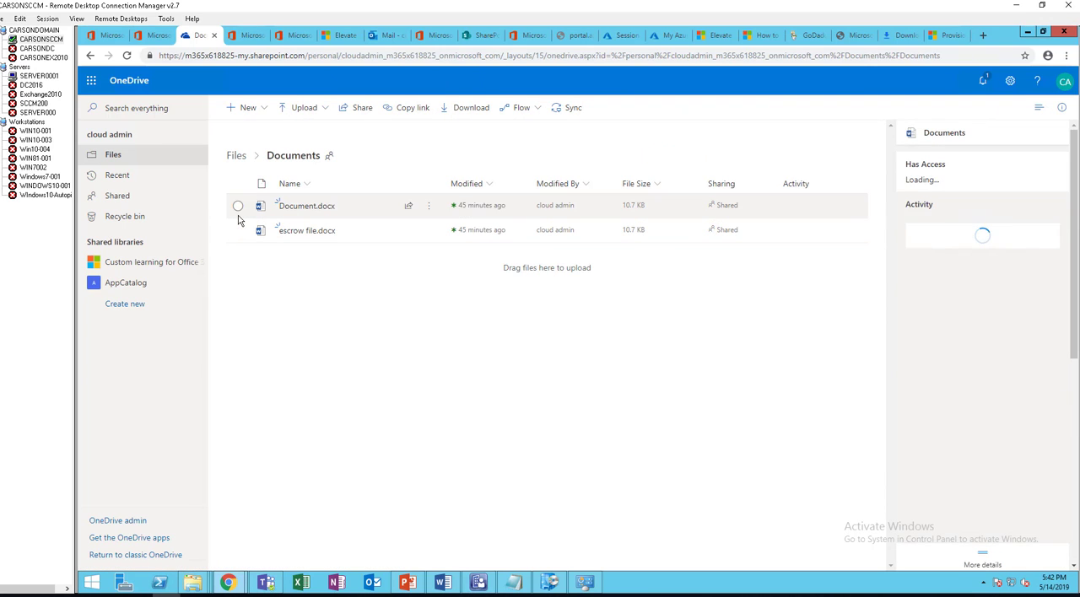
Reopen Document.docx's Manage Access panel showing its anyone-can-edit link and owner.
left_click(429, 205)
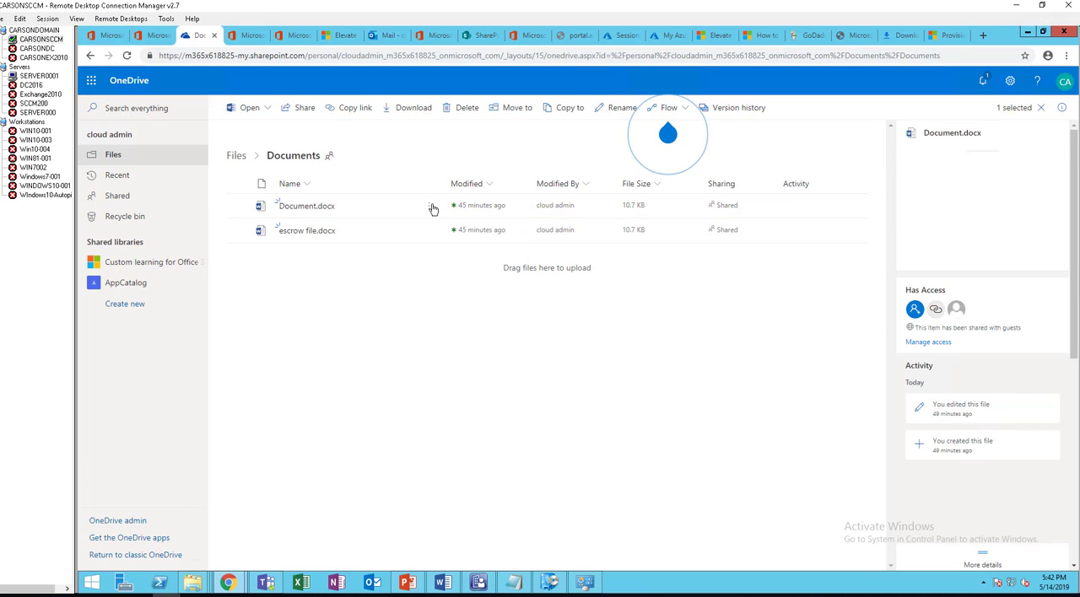
left_click(433, 205)
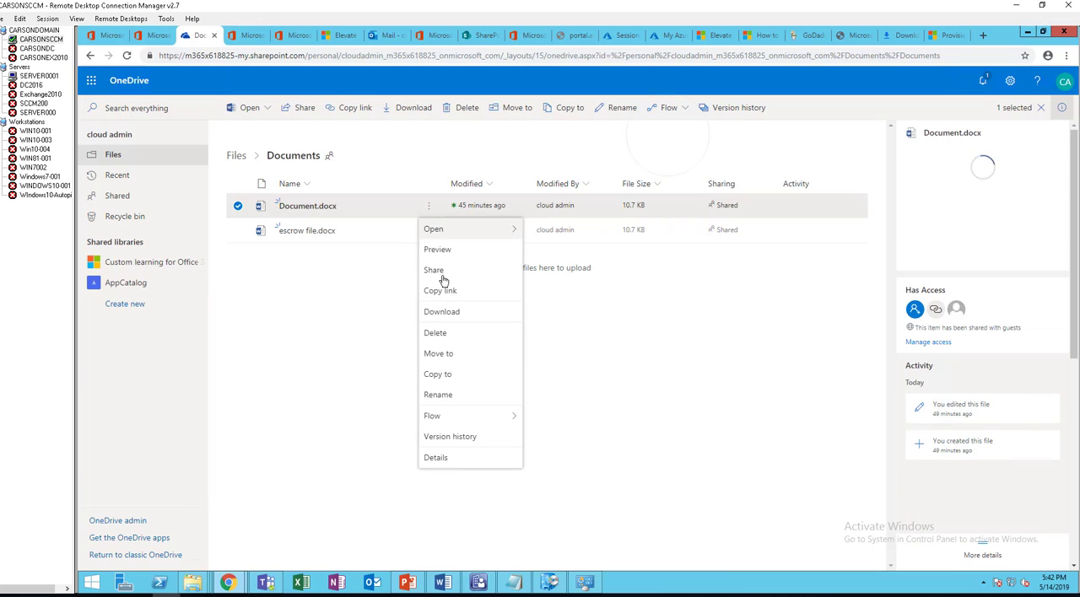
mouse_move(470, 401)
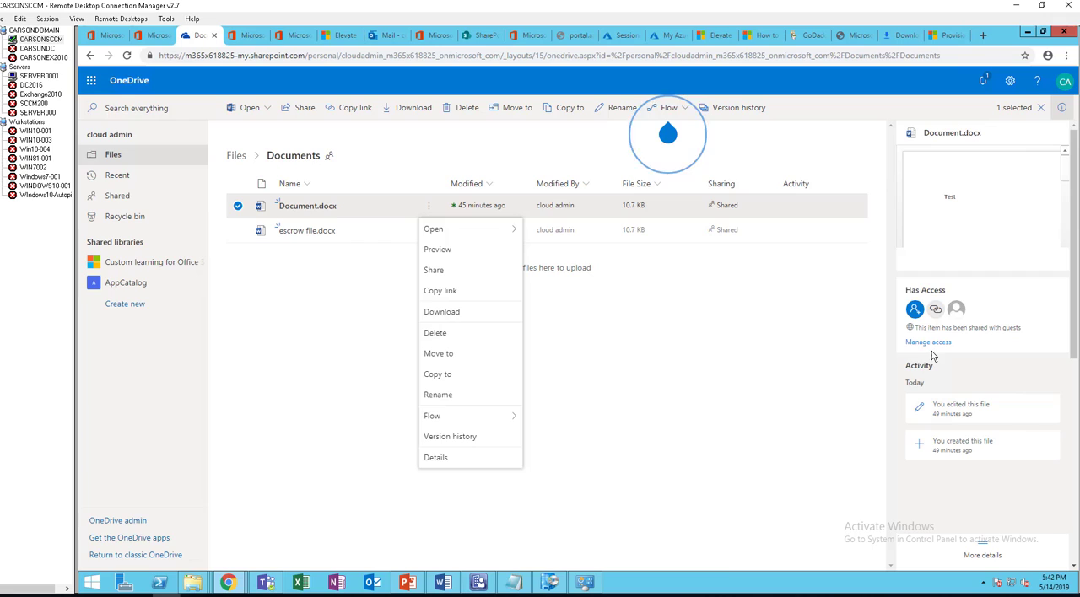
left_click(928, 342)
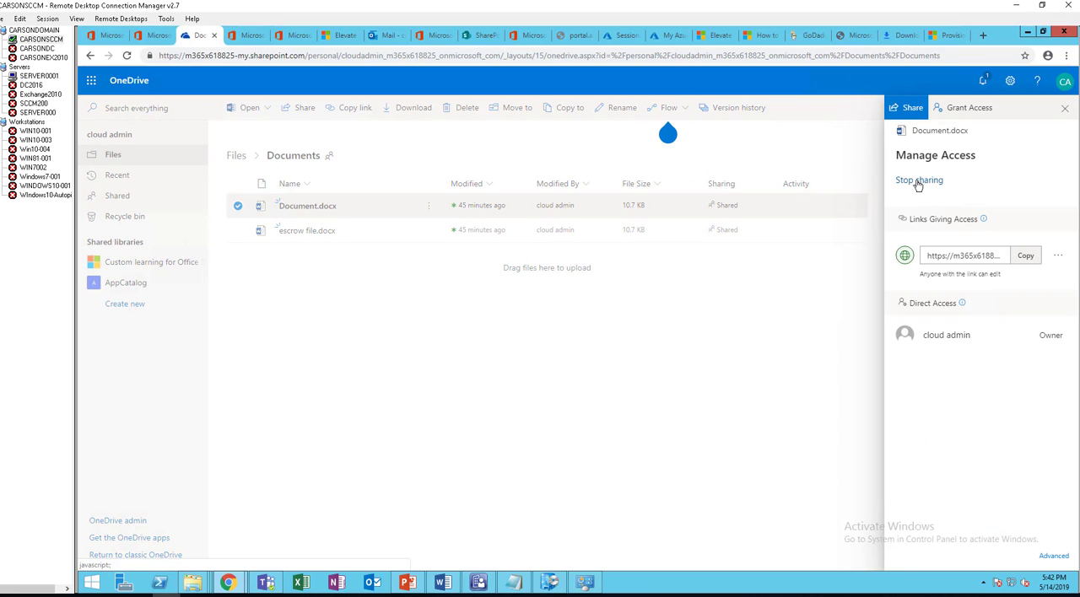
mouse_move(714, 422)
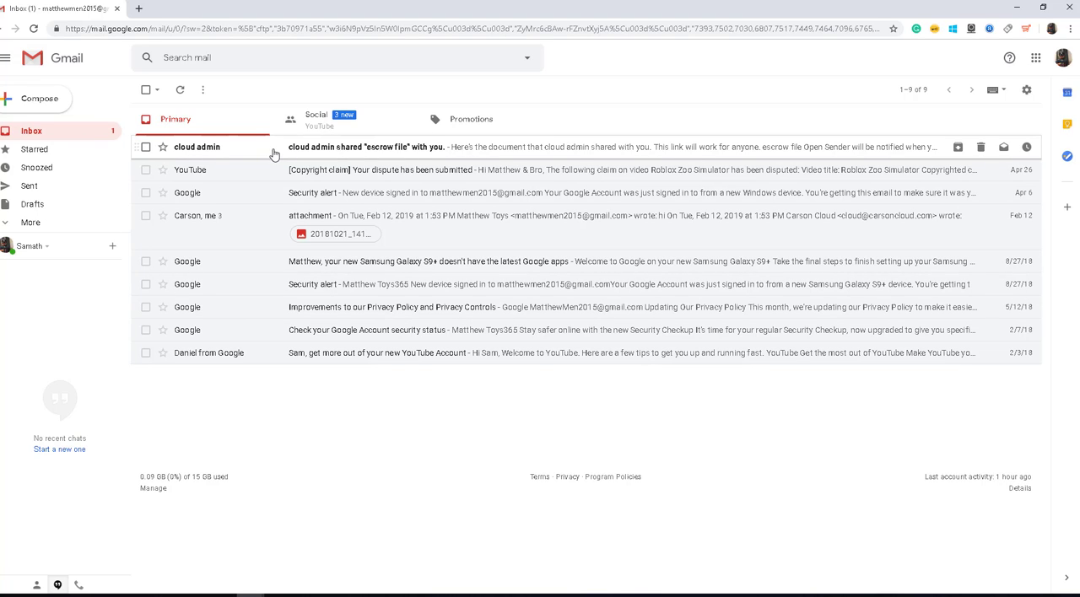
mouse_move(319, 158)
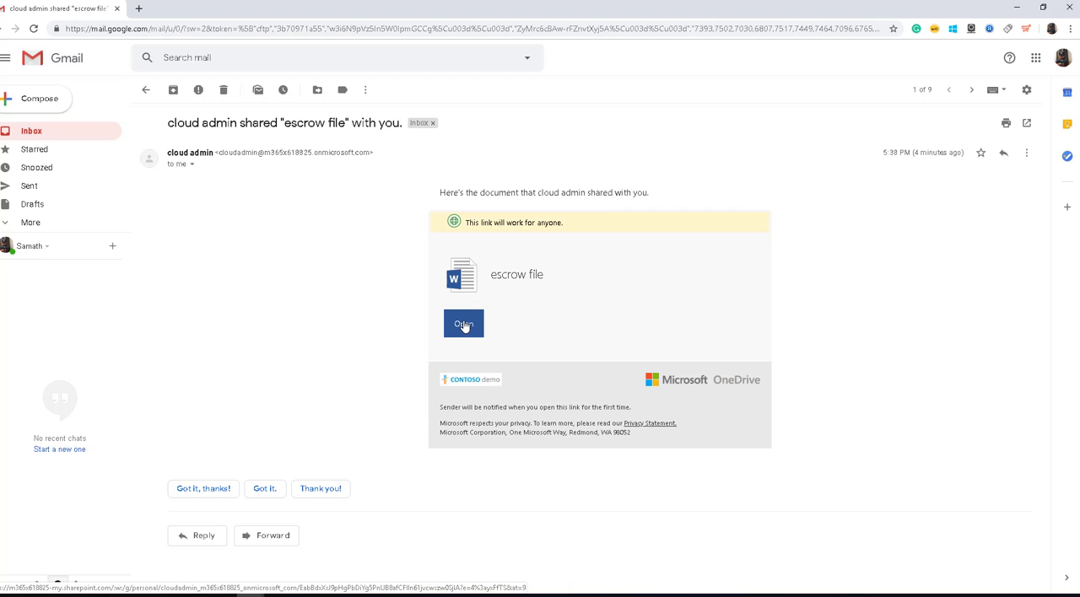
Open the shared escrow file in Word for the web from the Gmail invitation.
left_click(463, 324)
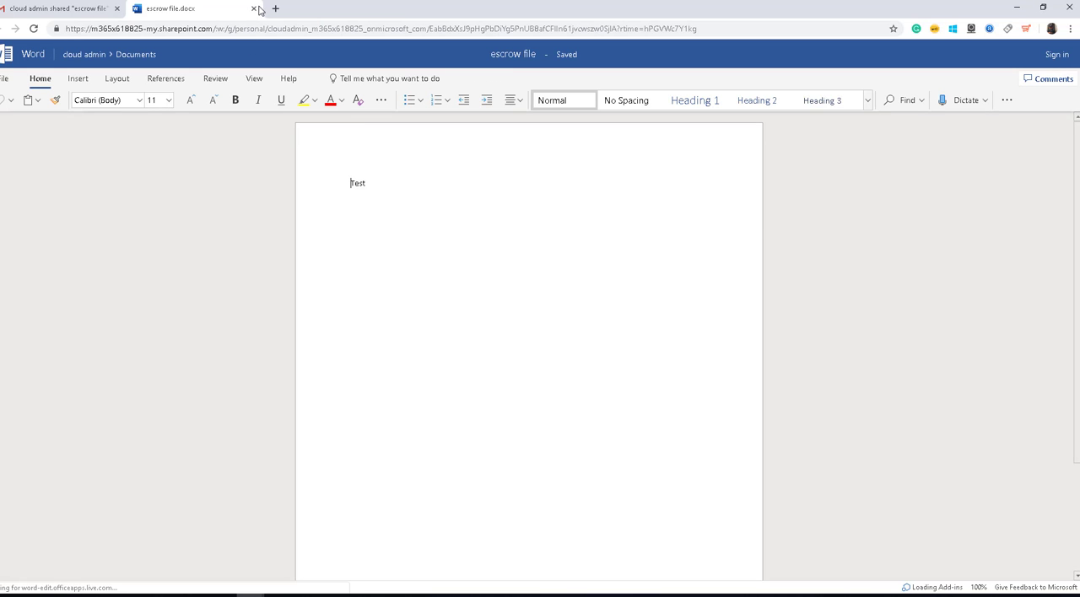
Close the escrow file's Word tab and dismiss the SharePoint link-opened alert.
left_click(59, 9)
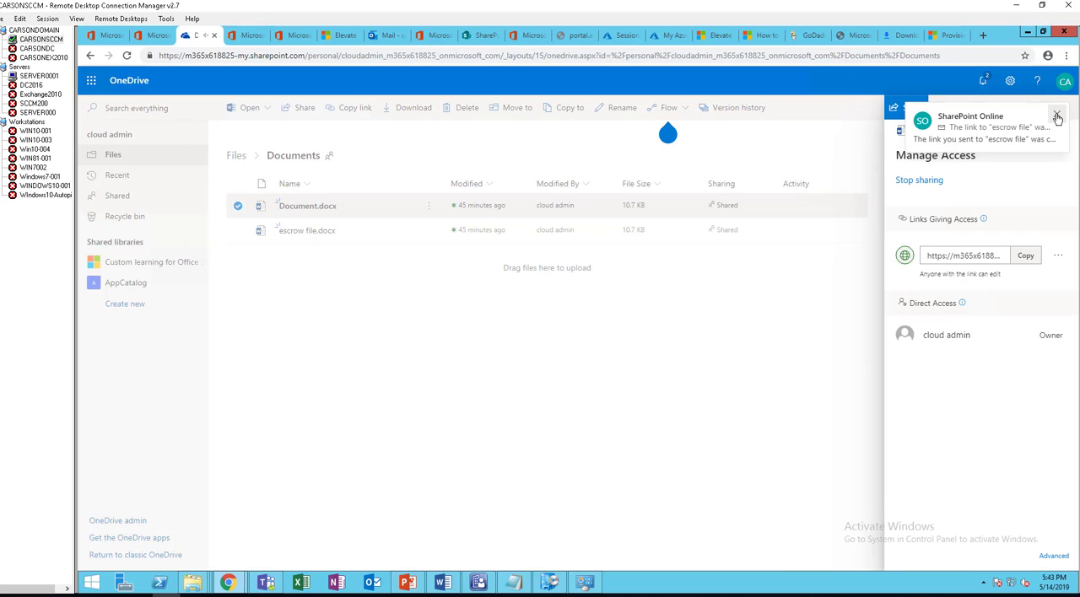
left_click(1057, 116)
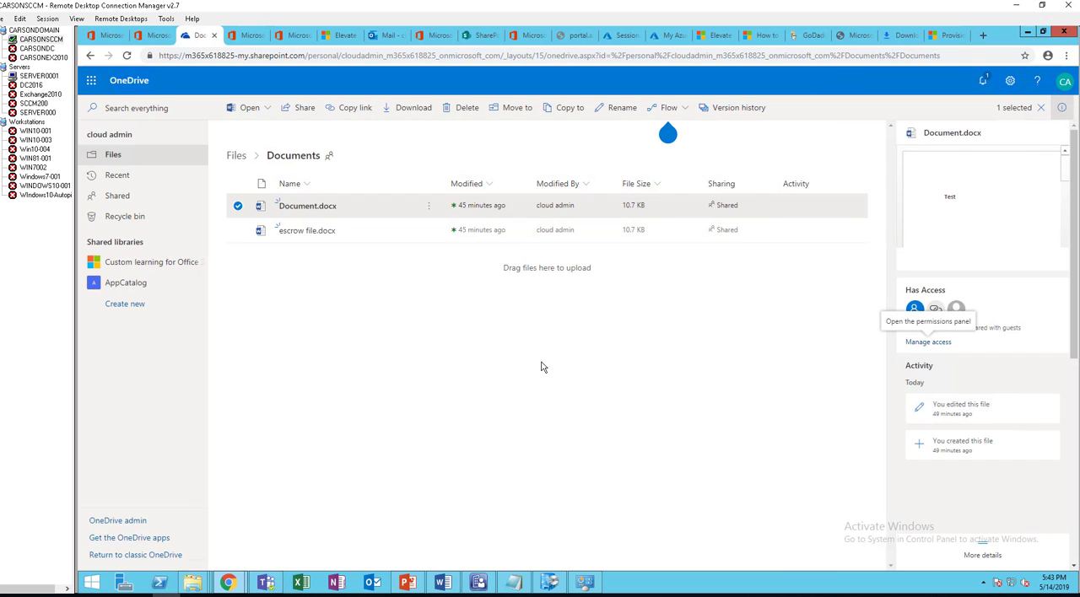
mouse_move(591, 437)
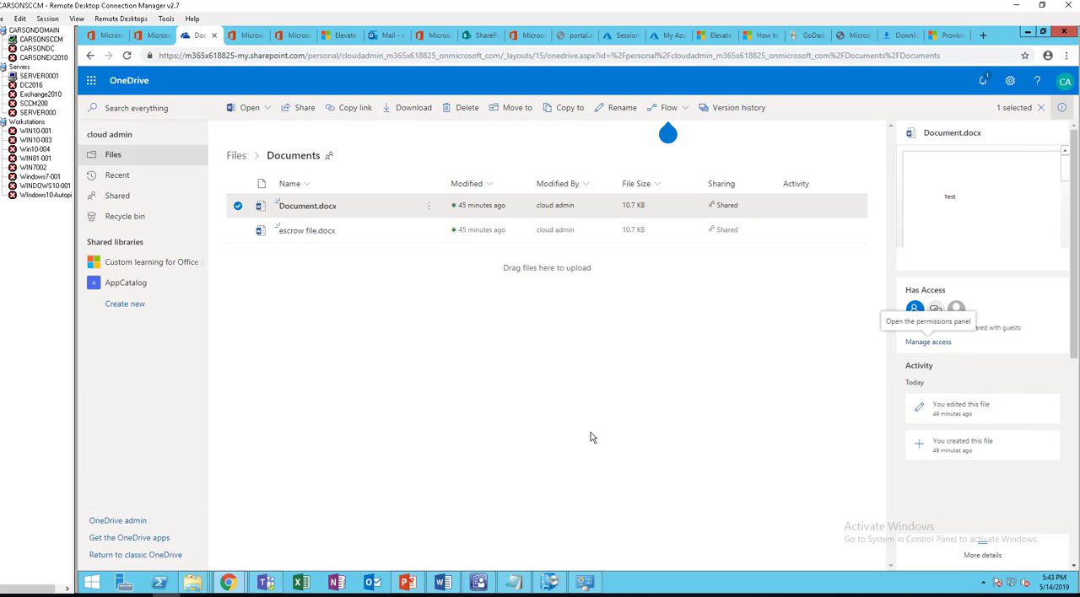